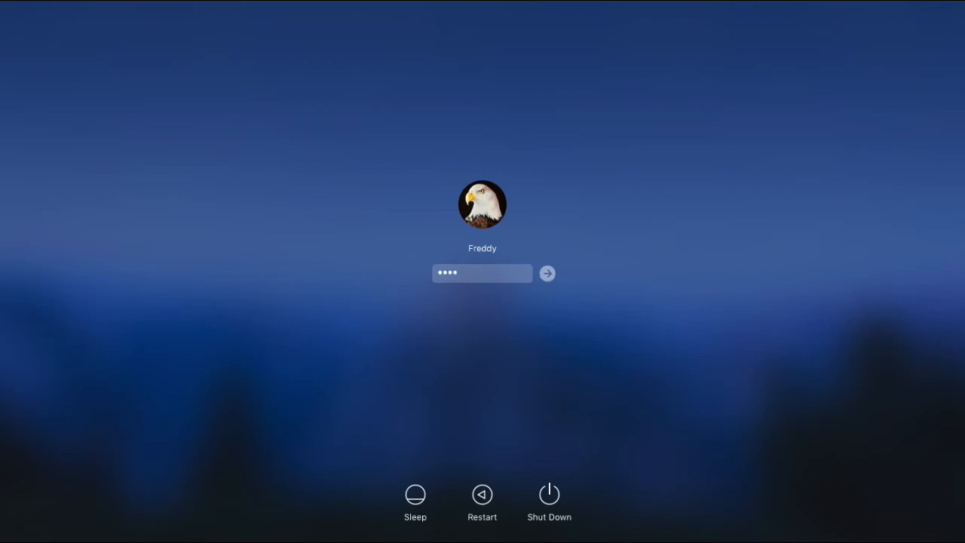
Sign in to the user account by entering its password and submitting it
type("••")
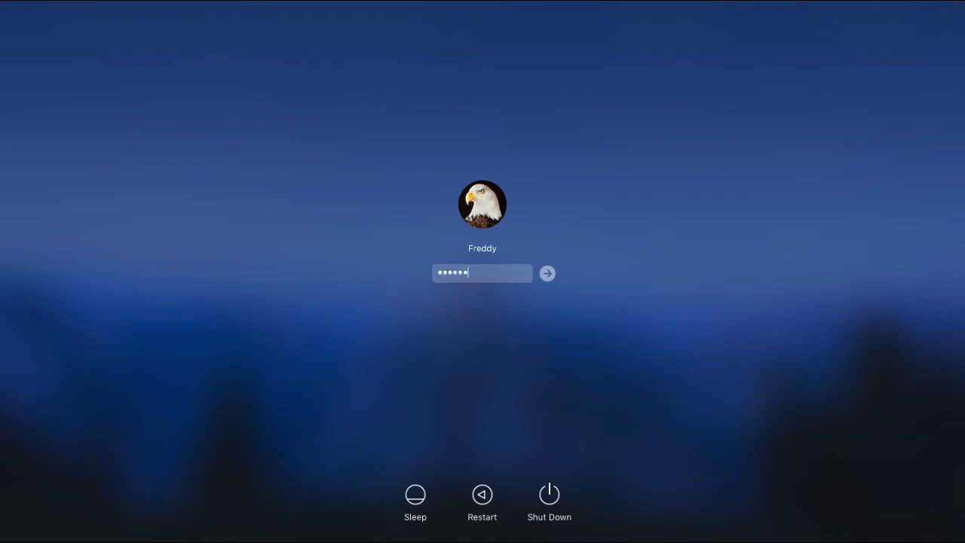
left_click(546, 273)
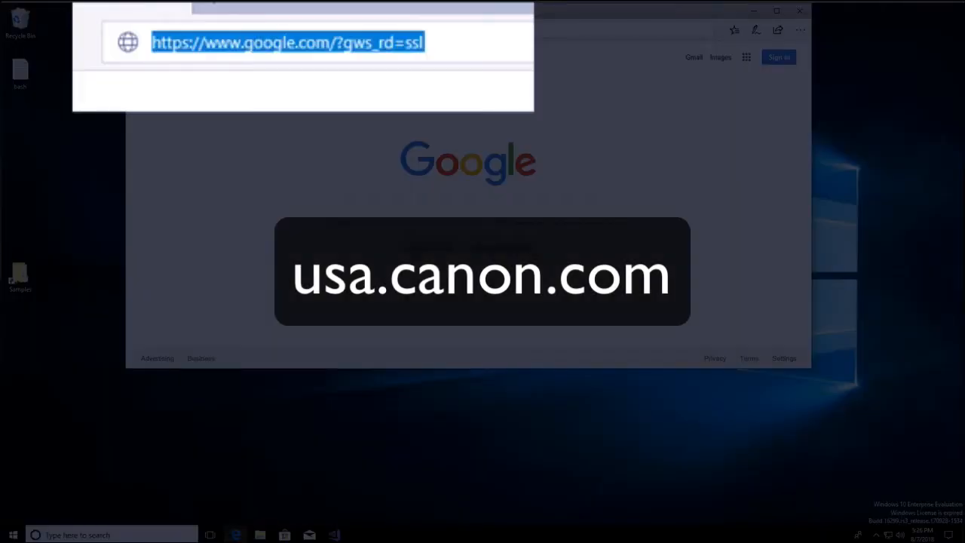
Navigate to usa.canon.com in the browser's address bar
type("usa.")
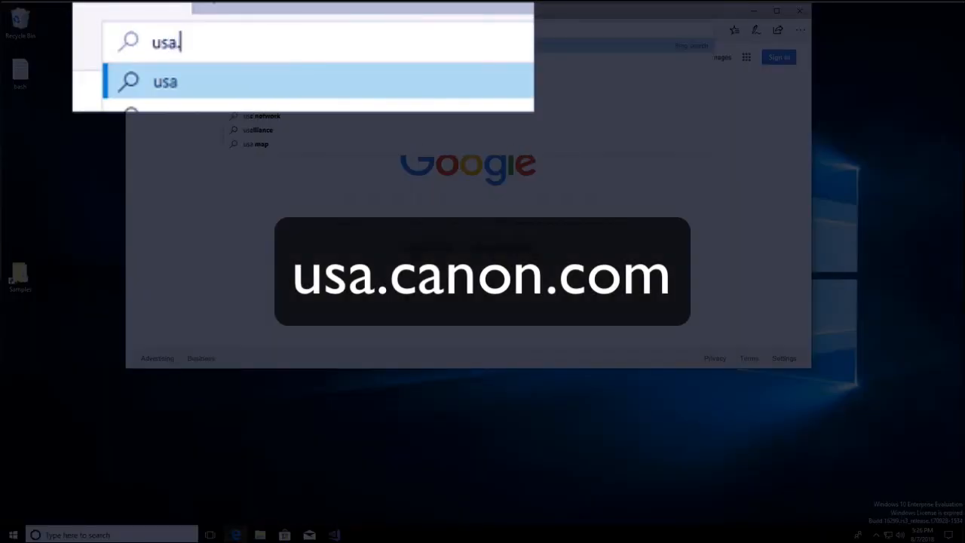
type("canon.c")
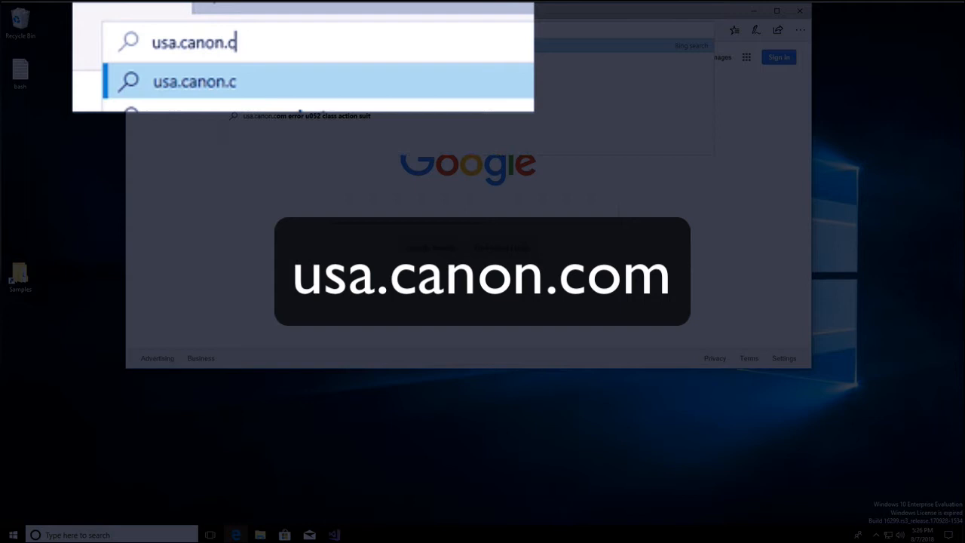
type("om/internet/portal/us/home")
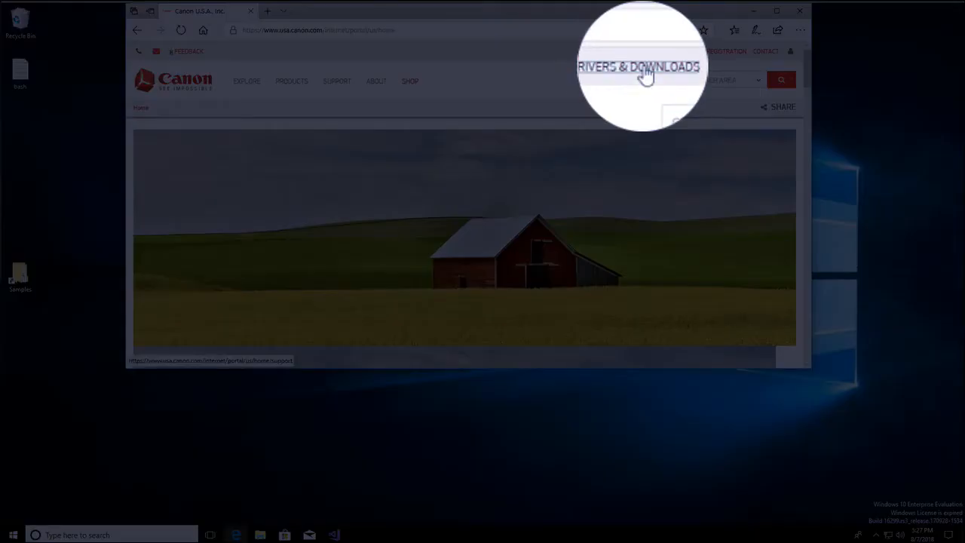
Go to Drivers & Downloads and search the model box for '5550'
left_click(639, 51)
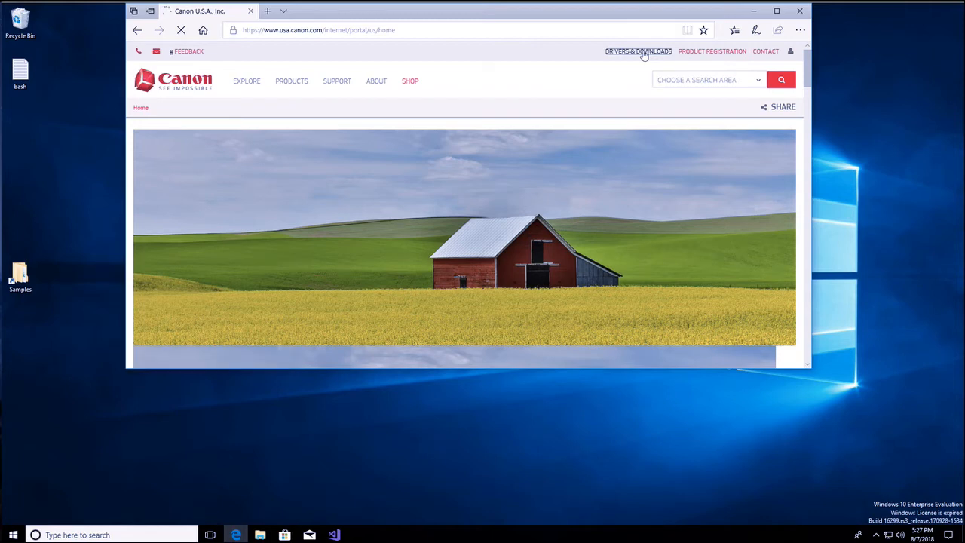
left_click(337, 82)
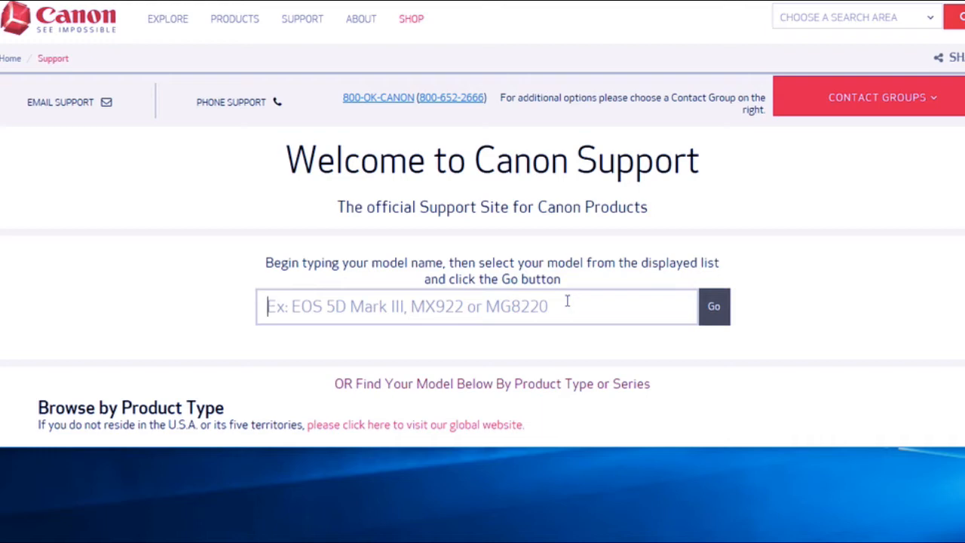
type("5")
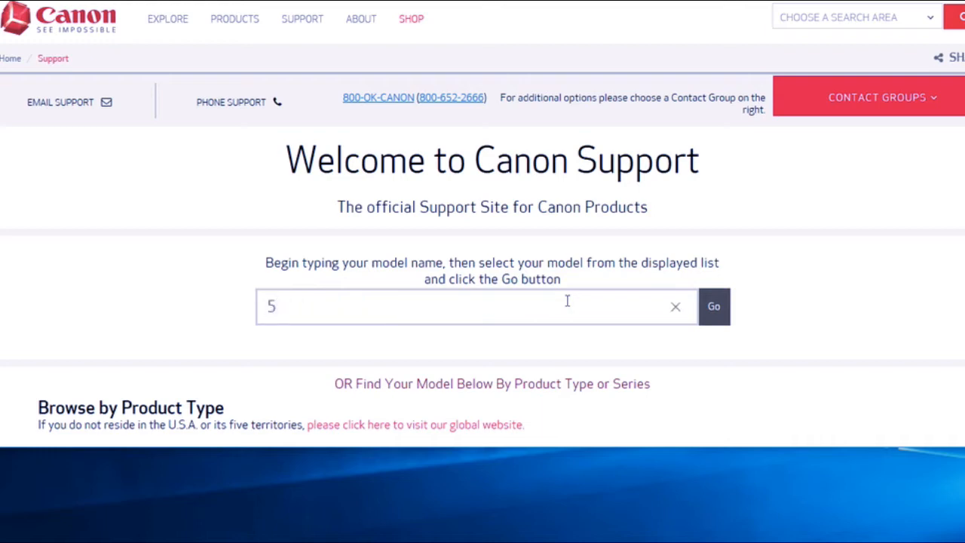
type("5")
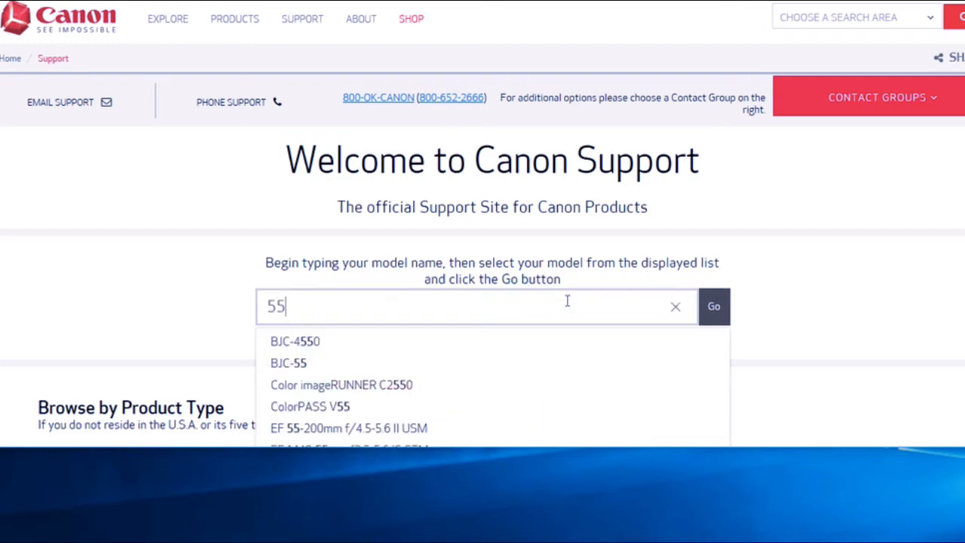
type("50")
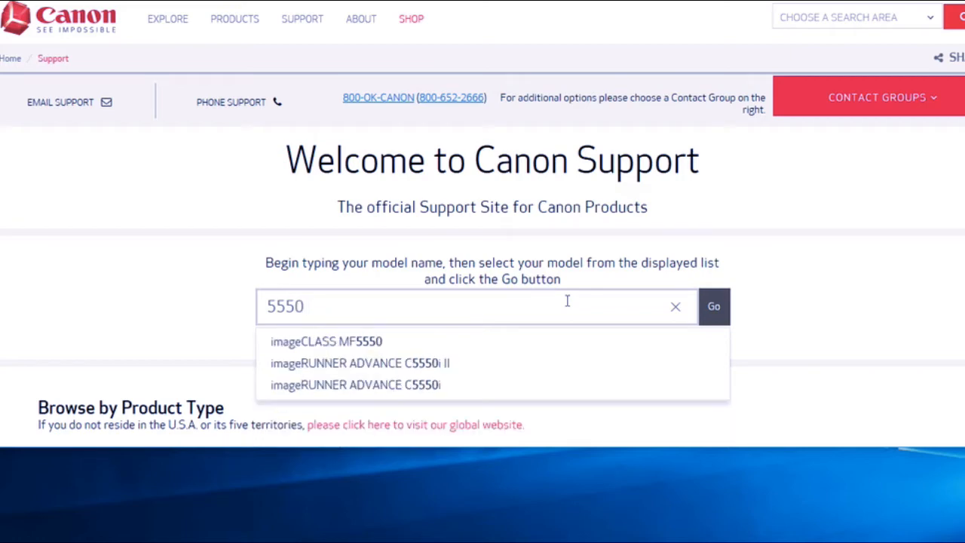
mouse_move(449, 374)
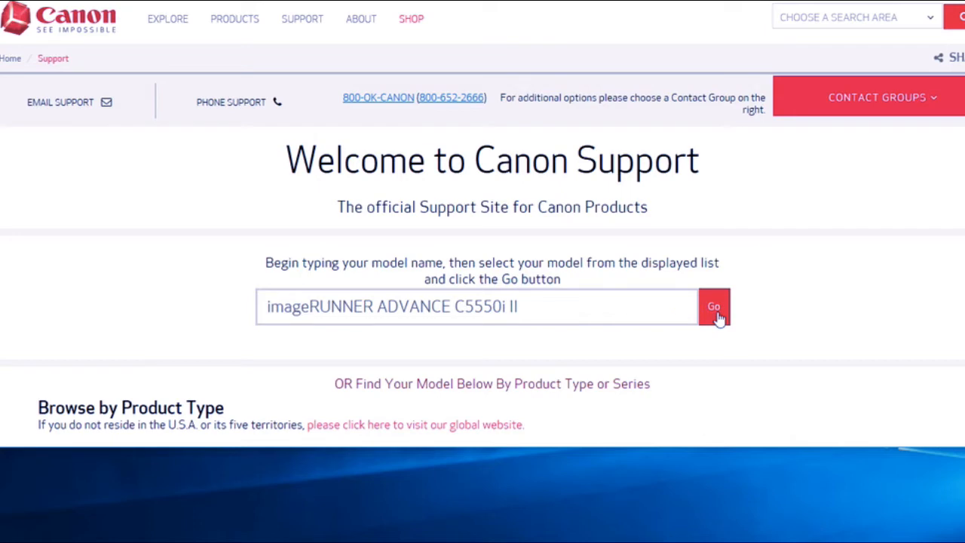
Load the imageRUNNER ADVANCE C5550i II support page and its Drivers & Downloads section
left_click(713, 306)
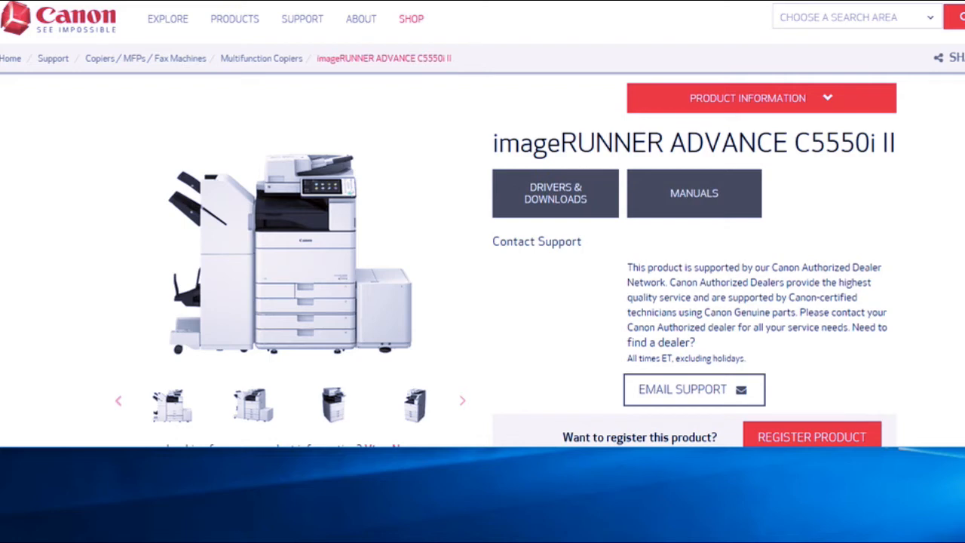
scroll("down", 3)
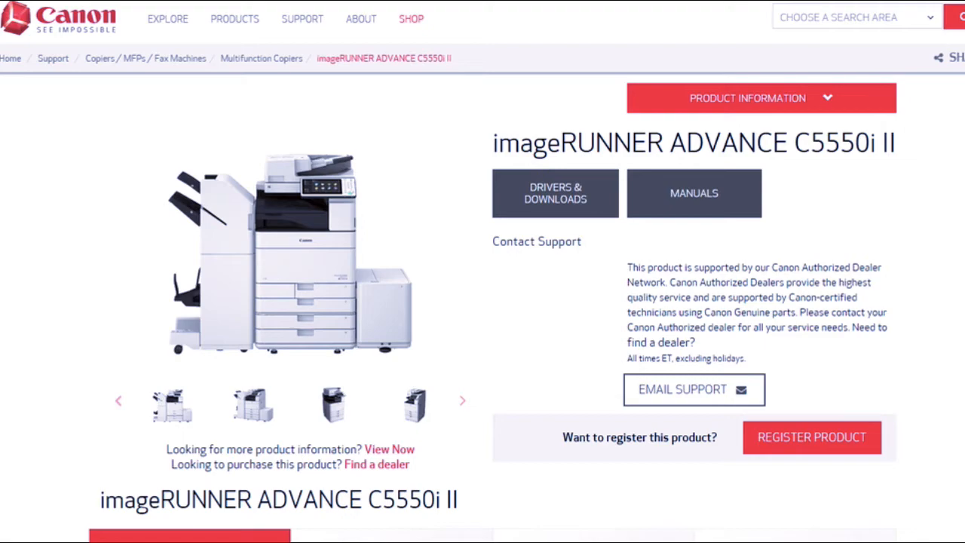
scroll("down", 3)
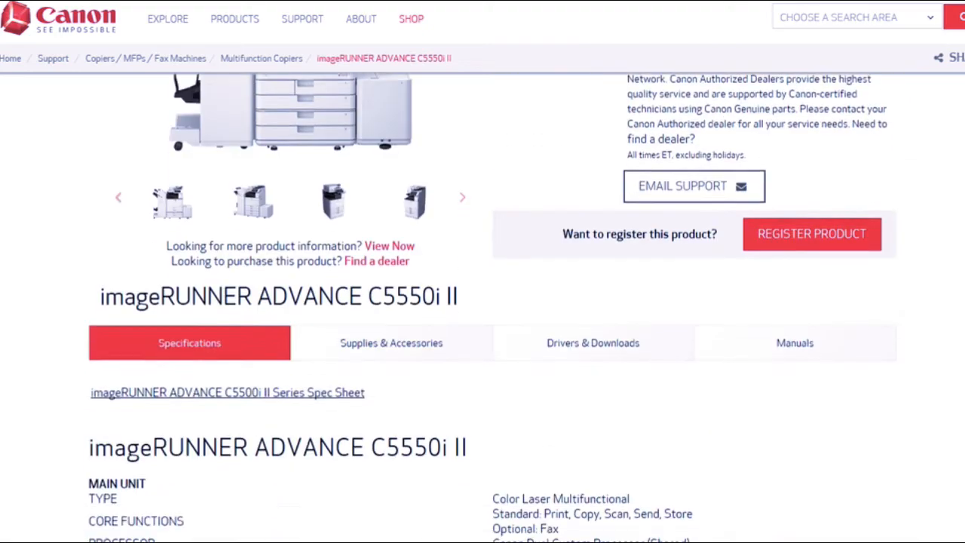
scroll("up", 3)
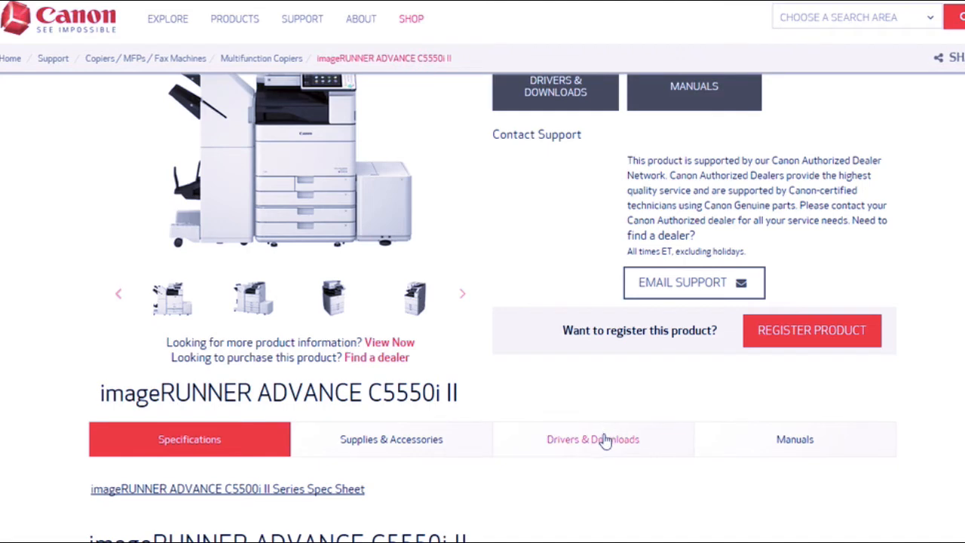
left_click(593, 439)
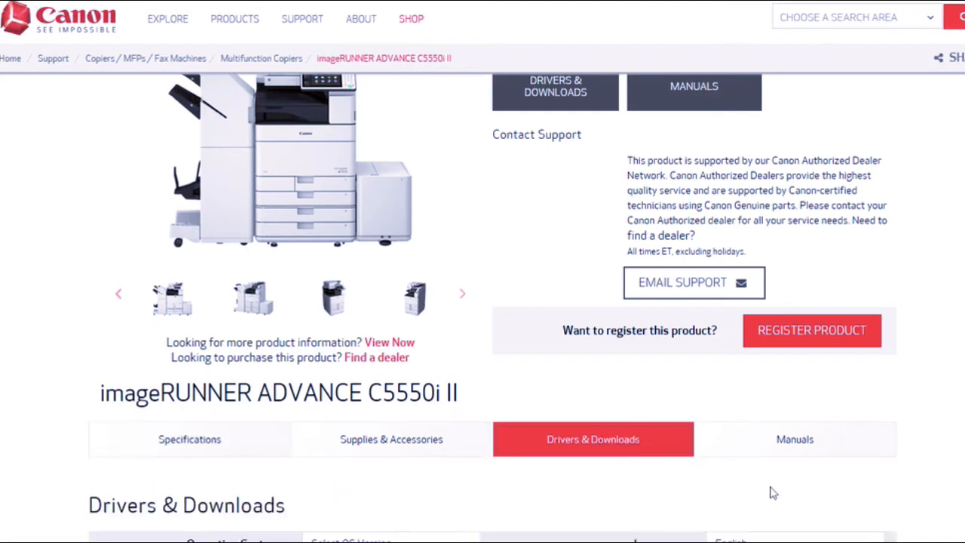
scroll("down", 3)
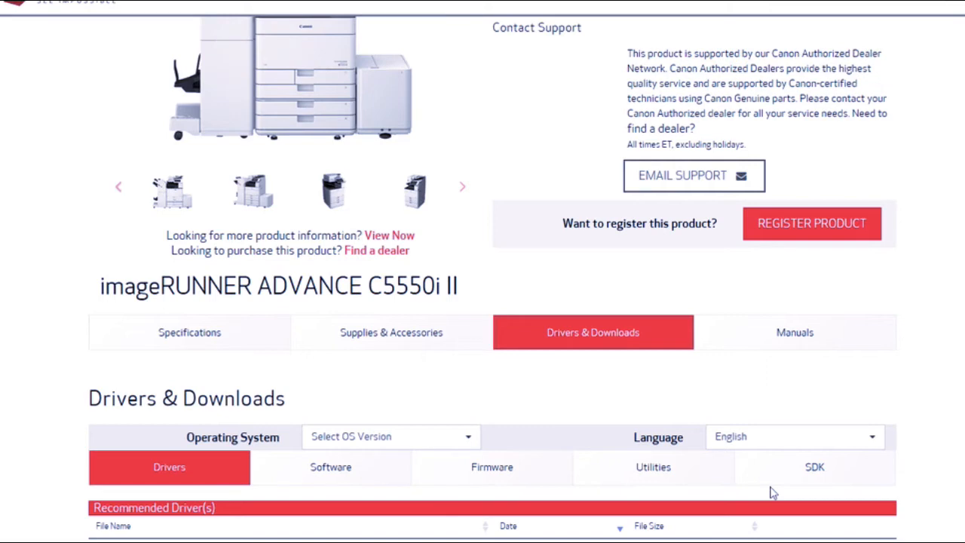
scroll("down", 3)
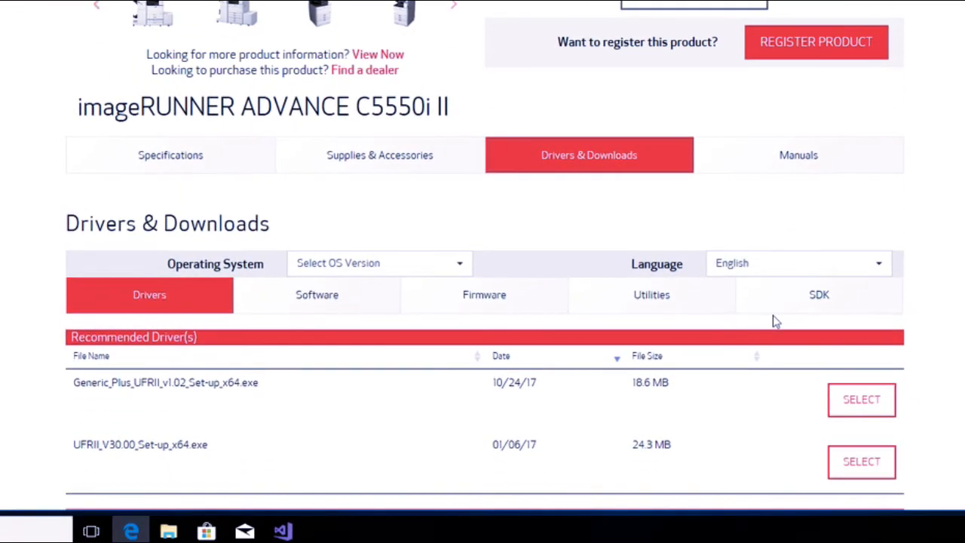
Select Windows 10 (x64) as the operating system for the driver list
left_click(378, 262)
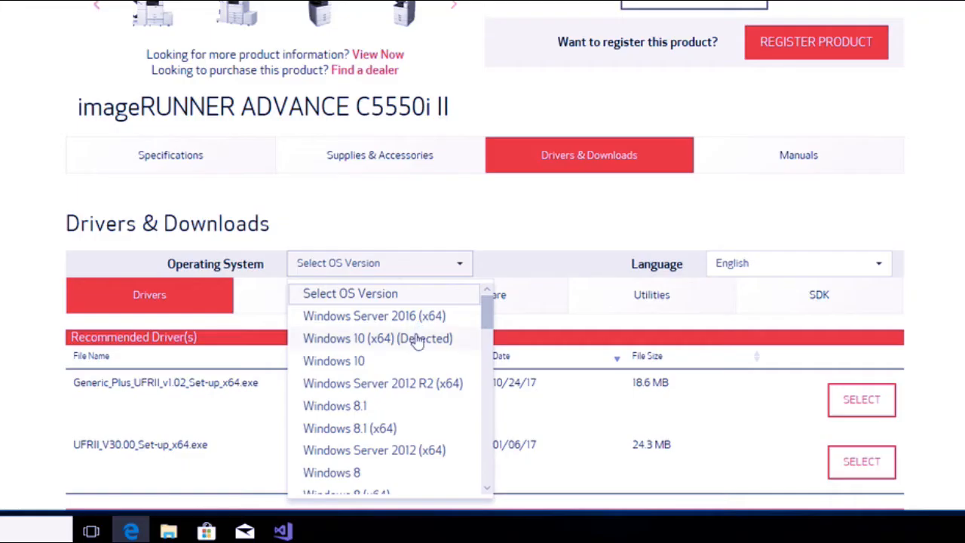
left_click(377, 338)
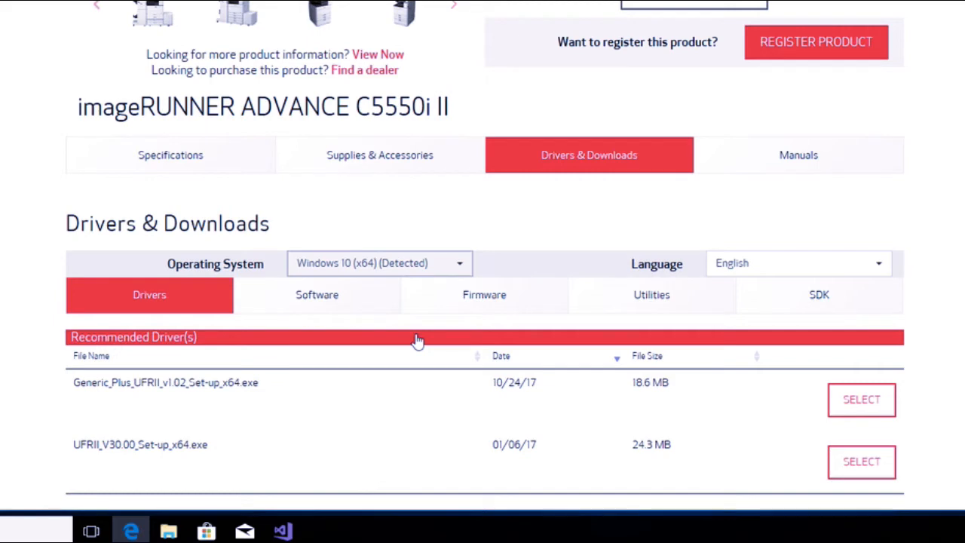
mouse_move(359, 404)
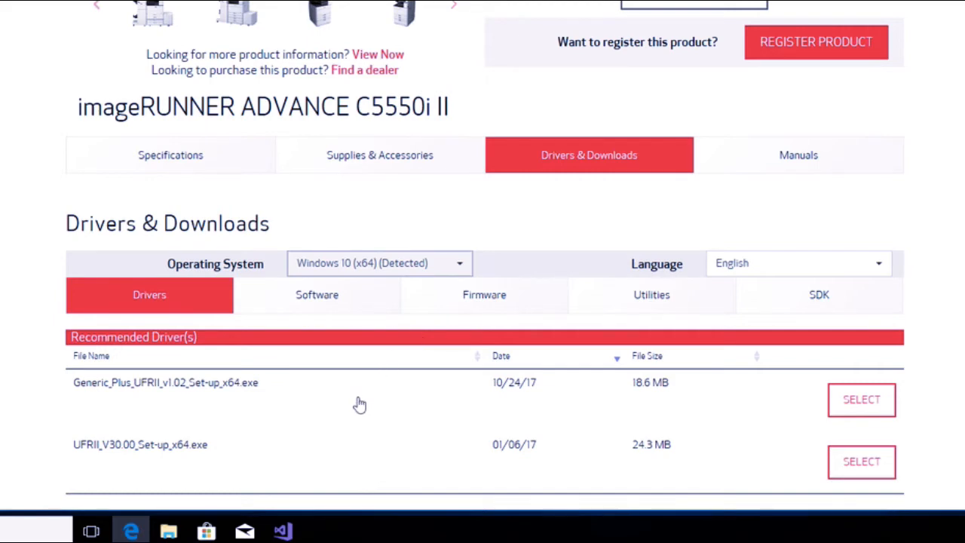
scroll("down", 3)
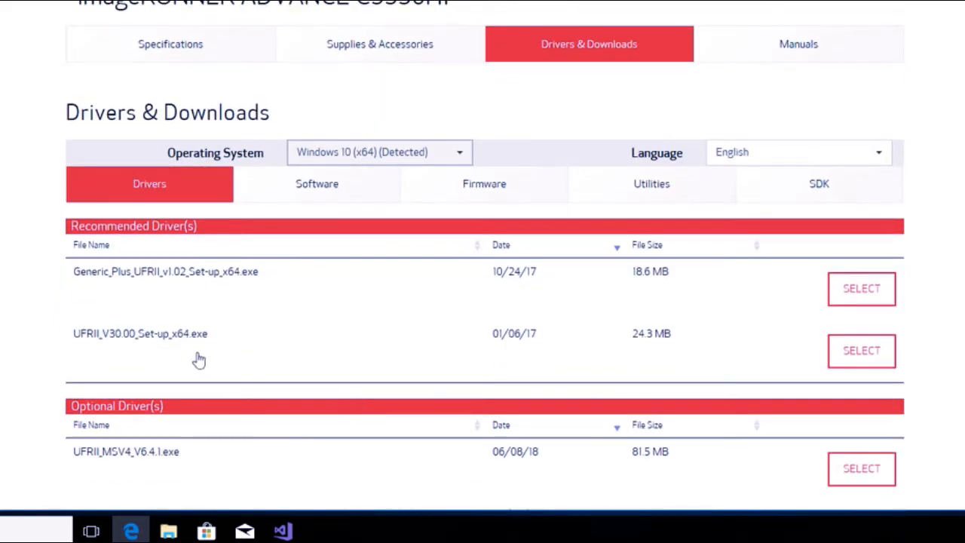
mouse_move(190, 347)
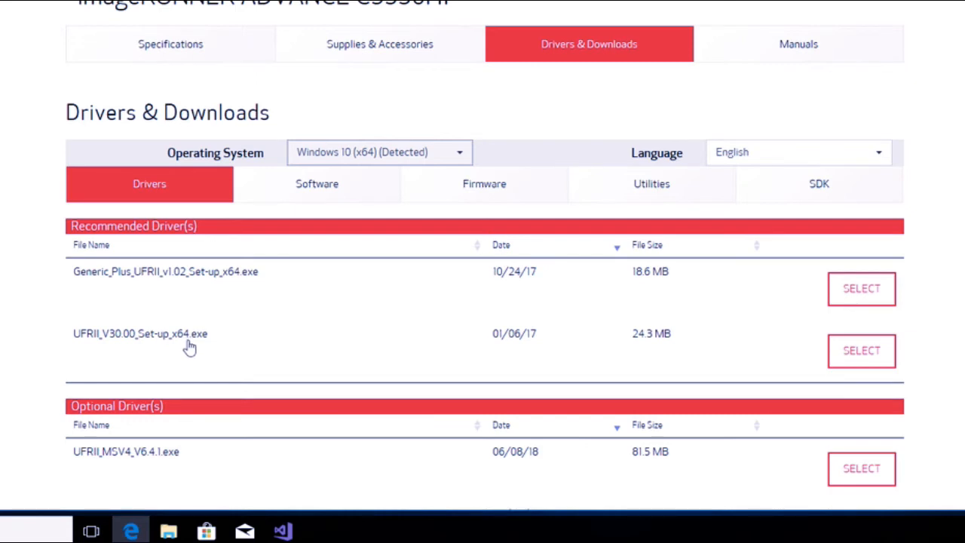
mouse_move(856, 351)
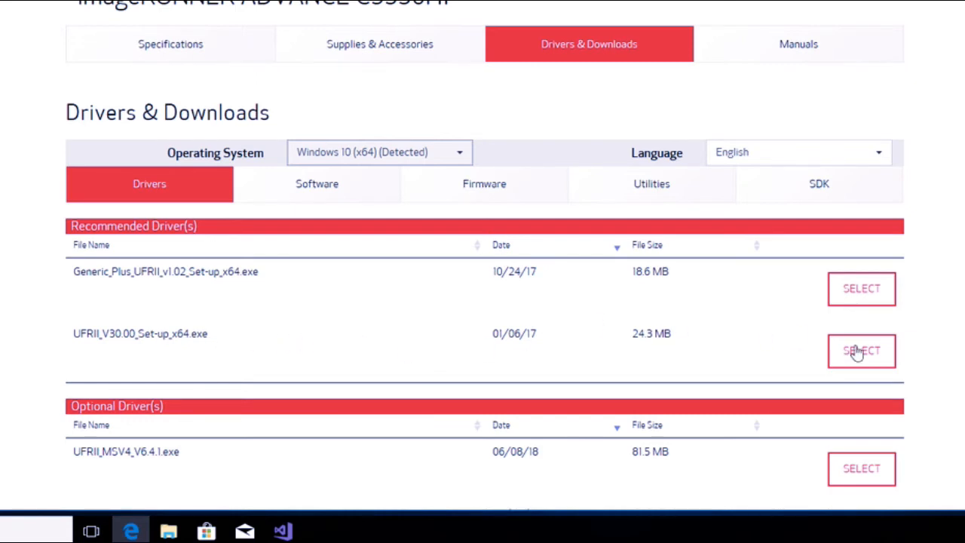
Select the UFRII_V30.00_Set-up_x64.exe driver, download it and save it to the computer
left_click(861, 350)
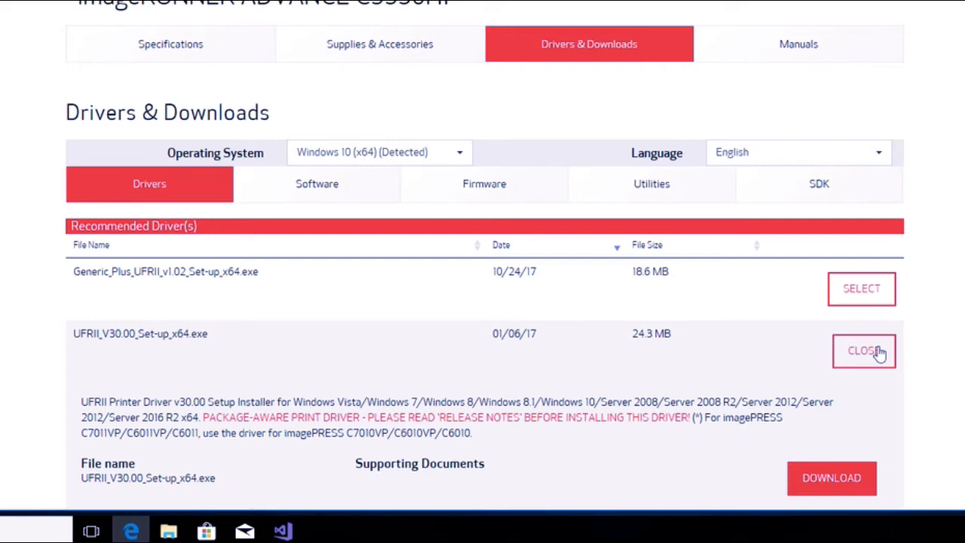
scroll("down", 3)
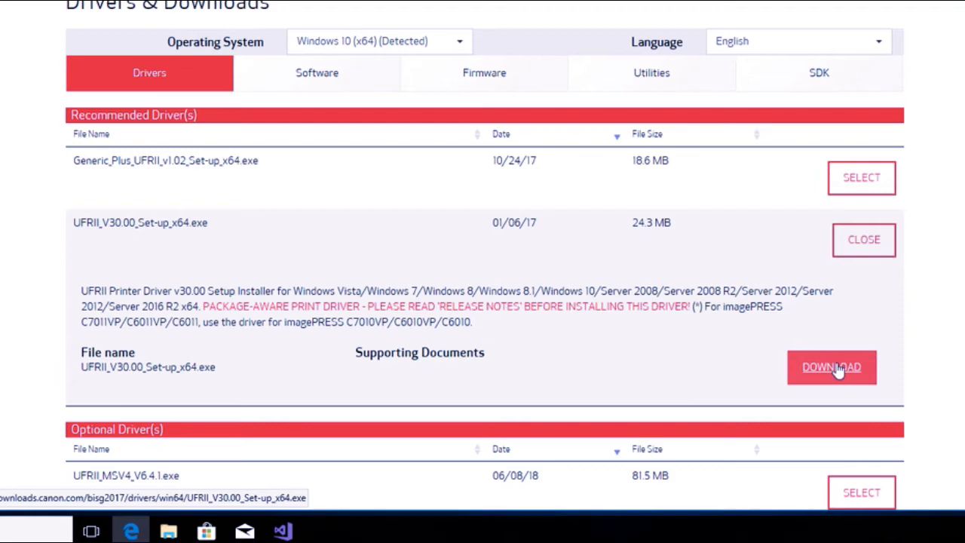
left_click(832, 366)
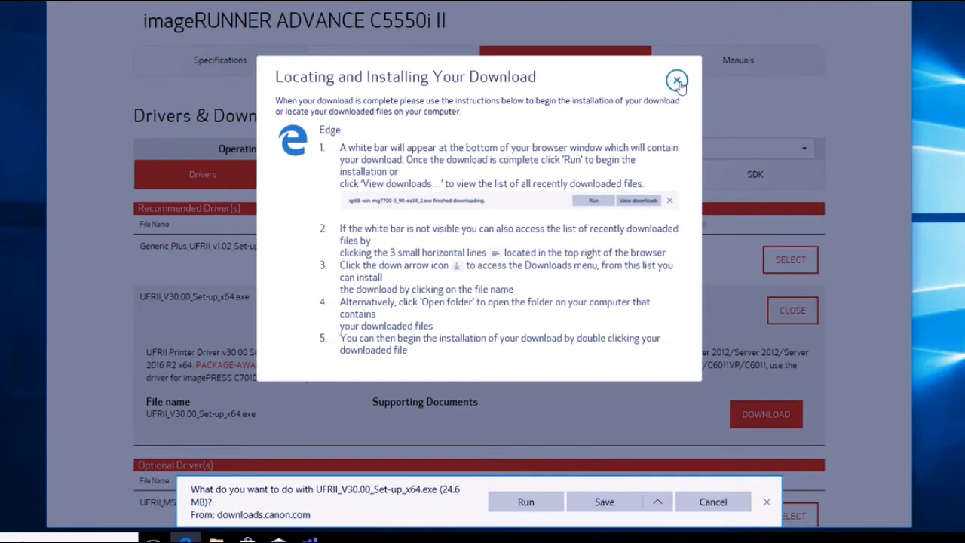
left_click(676, 78)
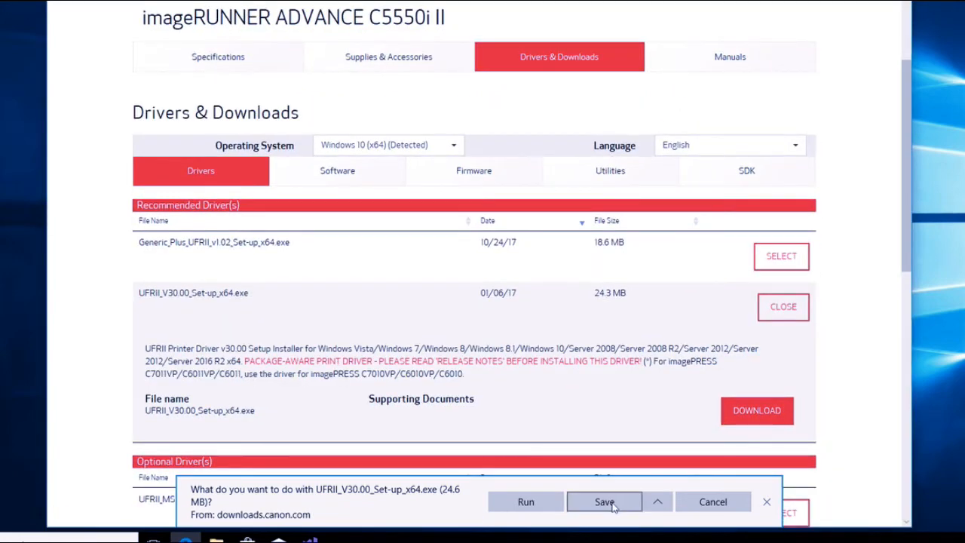
left_click(604, 501)
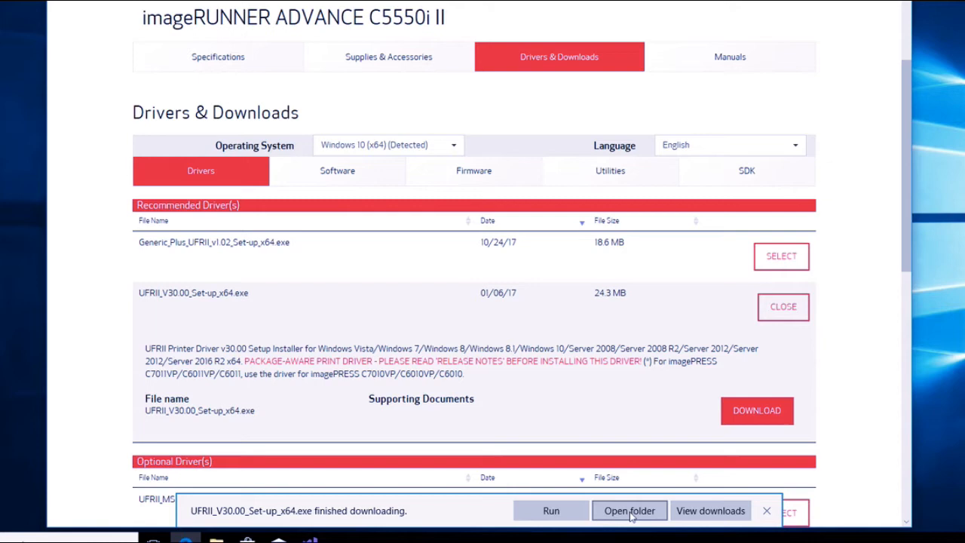
Run the downloaded UFRII_V30.00_Set-up_x64 package and extract it into the Downloads folder
left_click(631, 509)
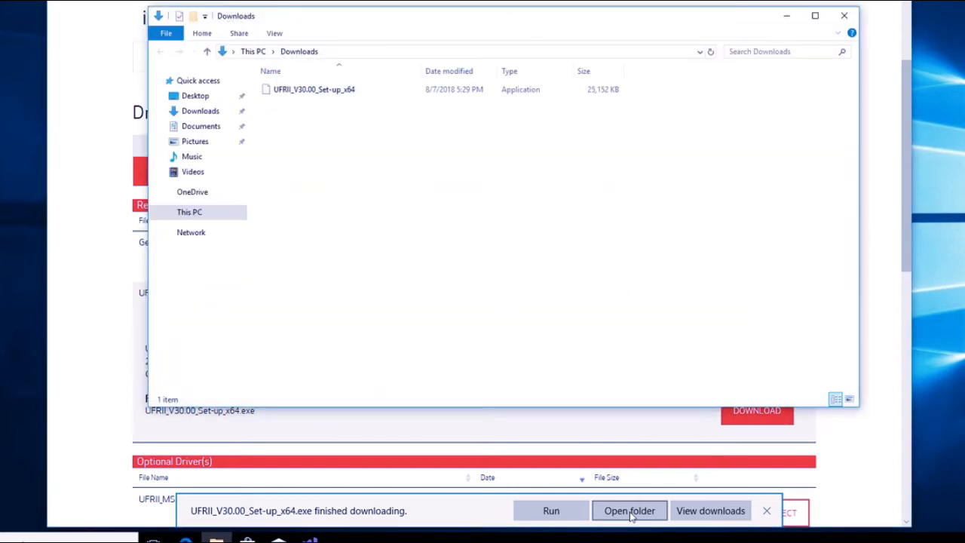
left_click(630, 510)
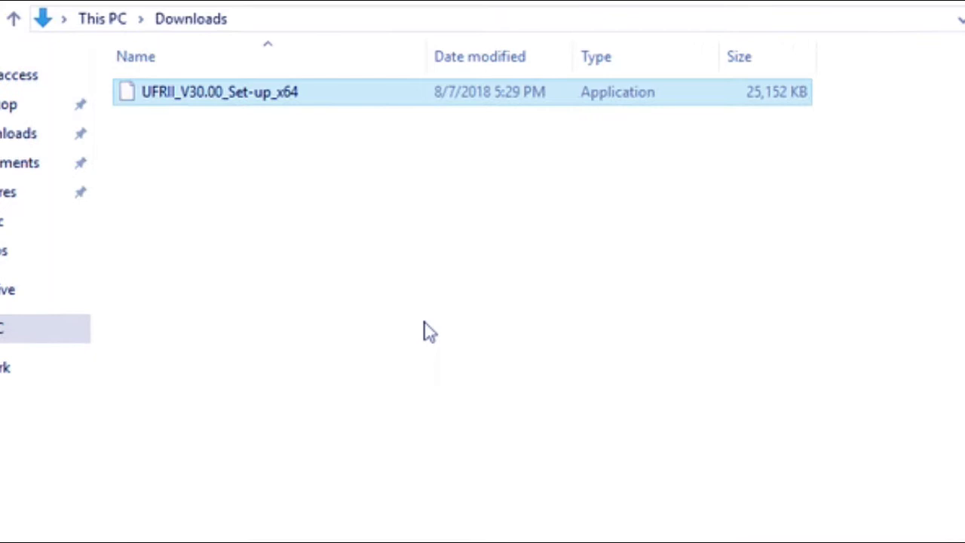
double_click(220, 92)
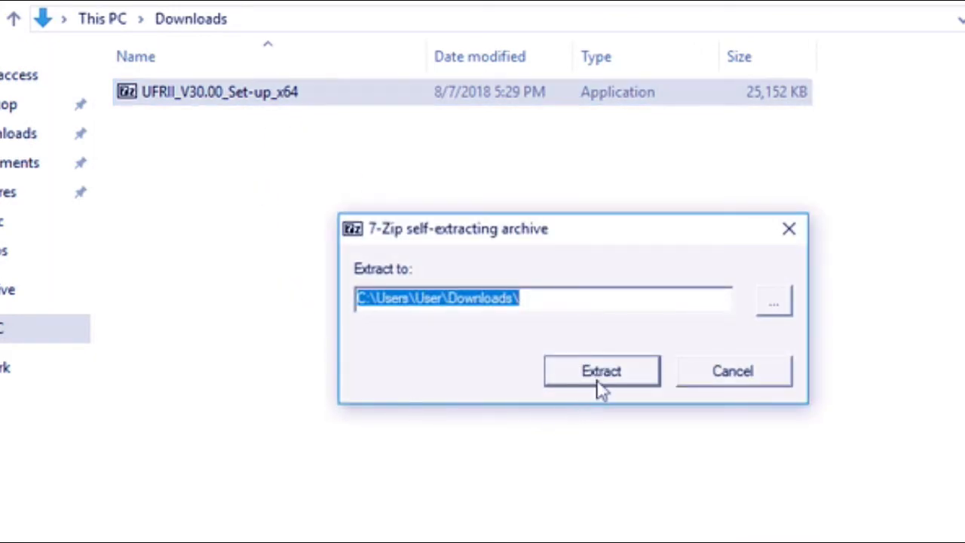
left_click(601, 371)
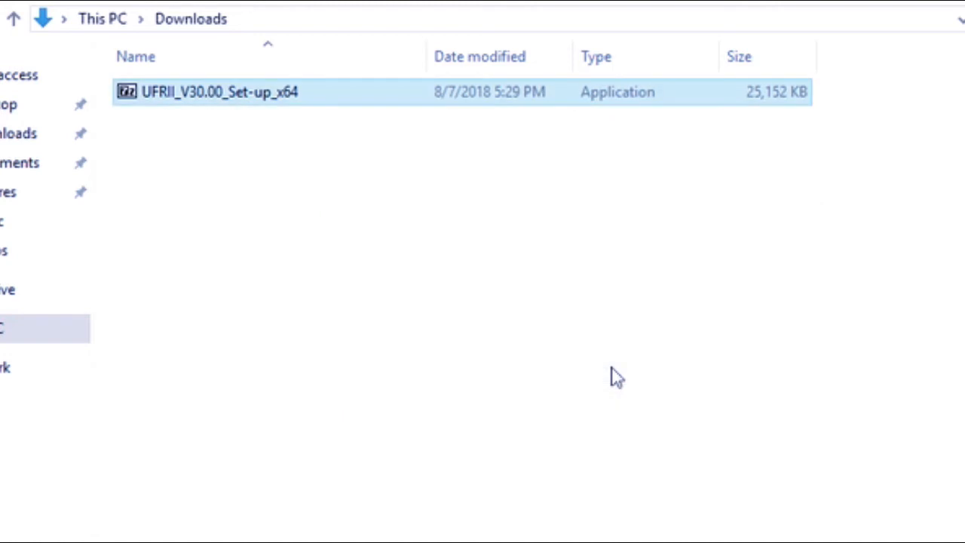
double_click(219, 92)
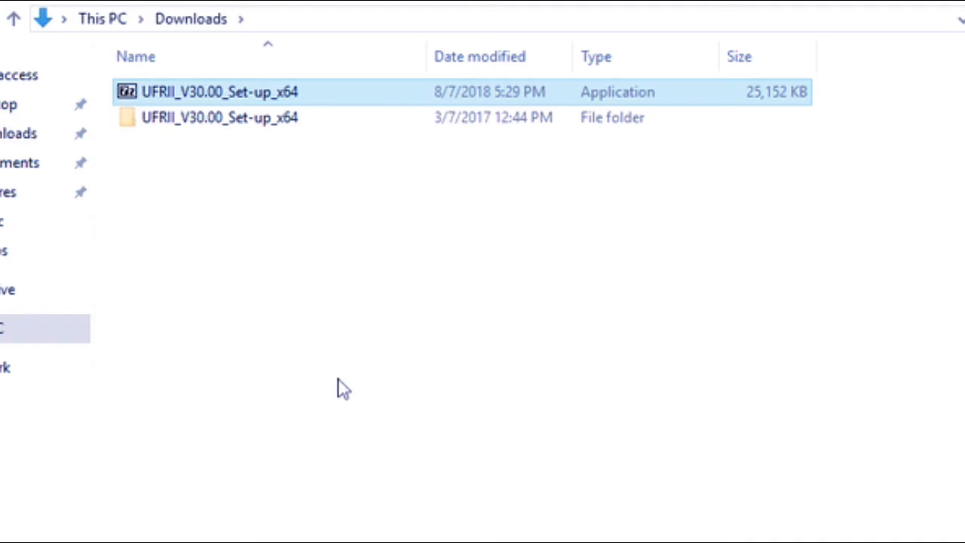
mouse_move(335, 323)
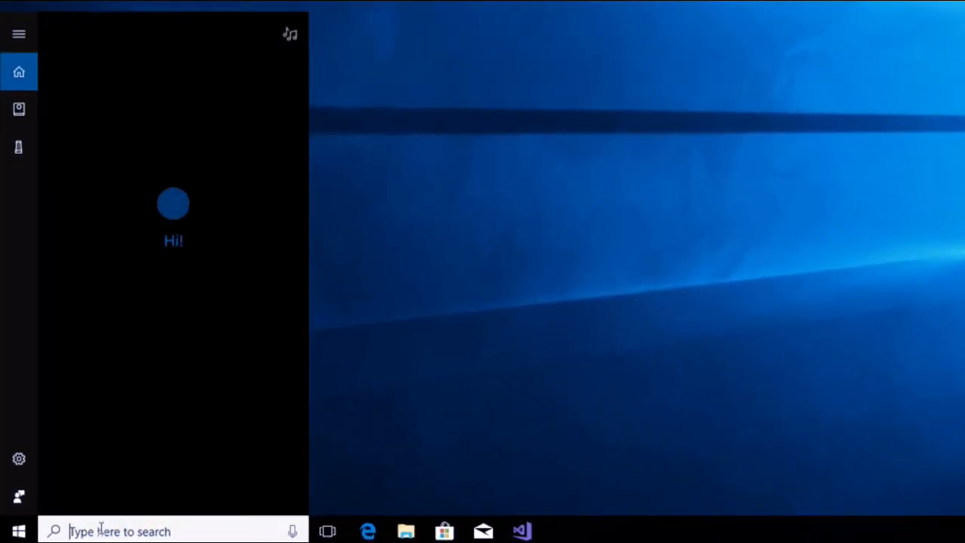
Search the taskbar for 'control panel' to open Control Panel
type("co")
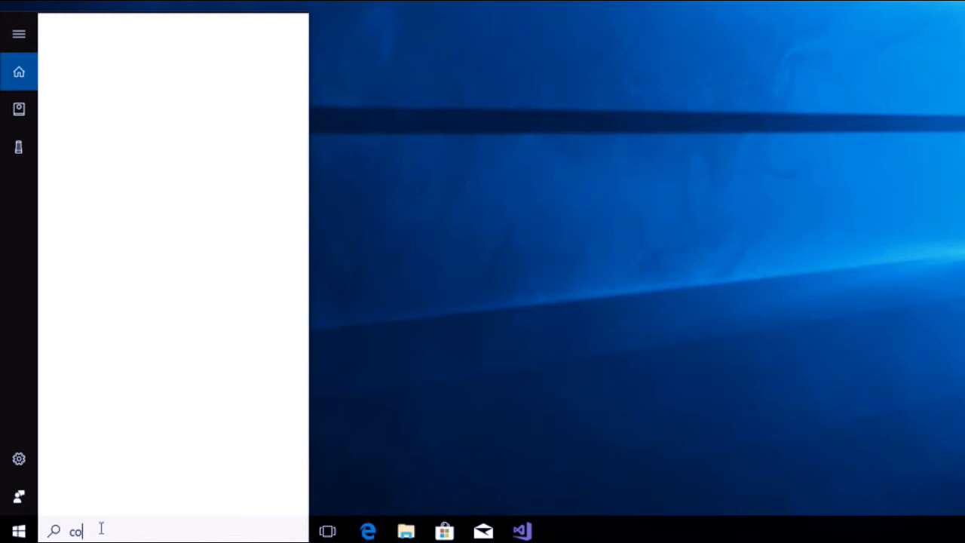
type("ntrol panel")
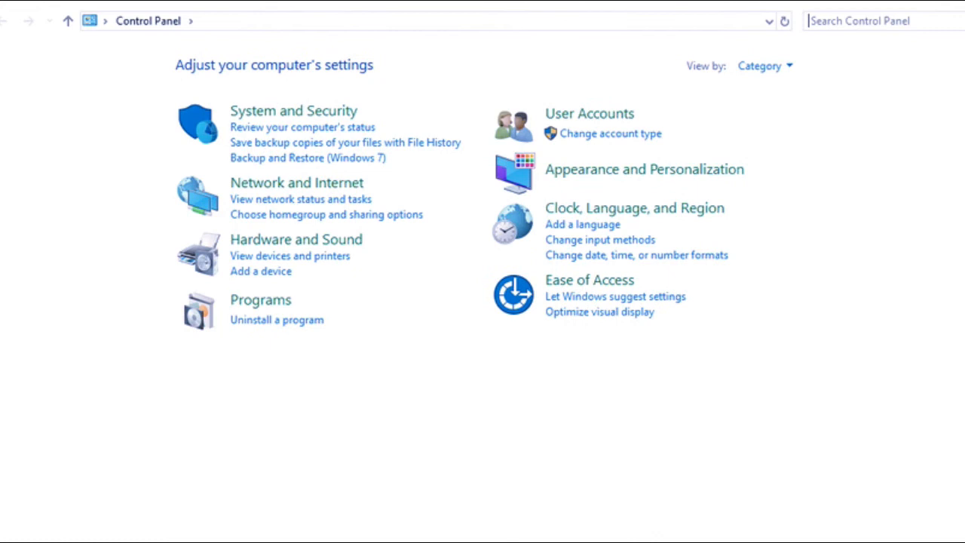
mouse_move(289, 371)
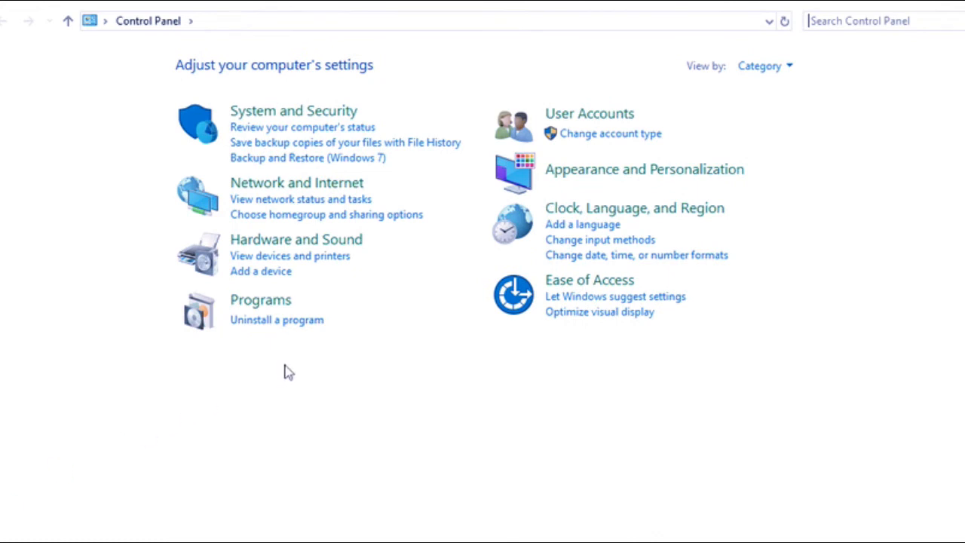
mouse_move(289, 257)
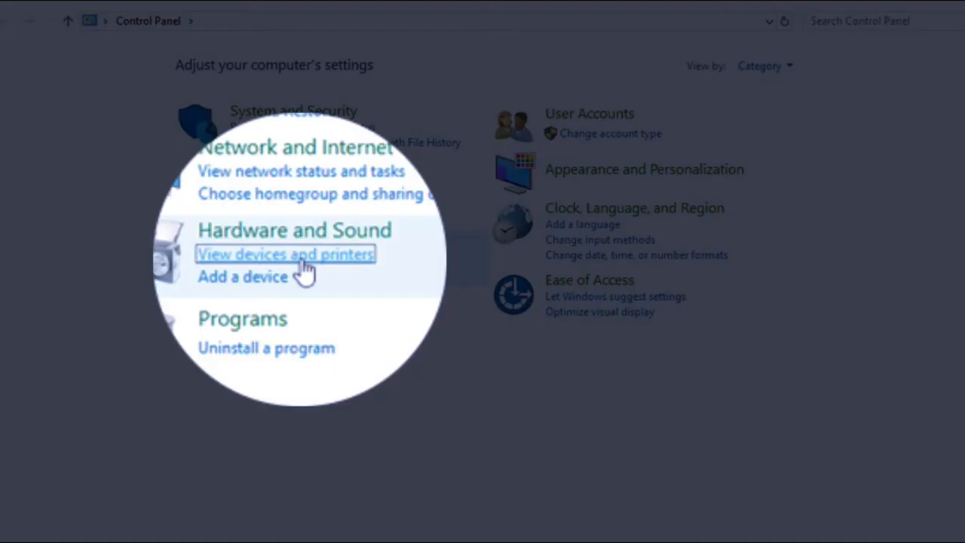
Go to Devices and Printers and choose 'The printer that I want isn't listed' in Add a printer
left_click(285, 253)
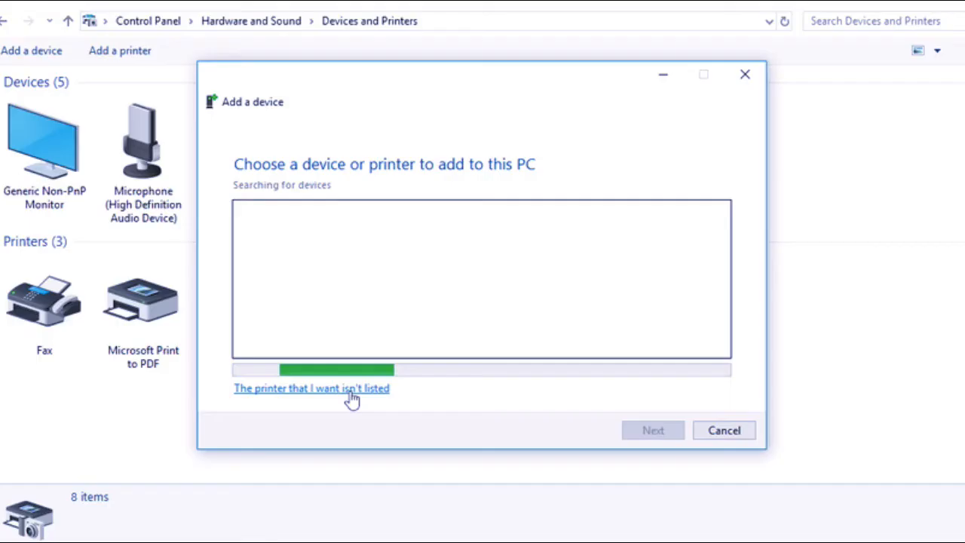
left_click(311, 387)
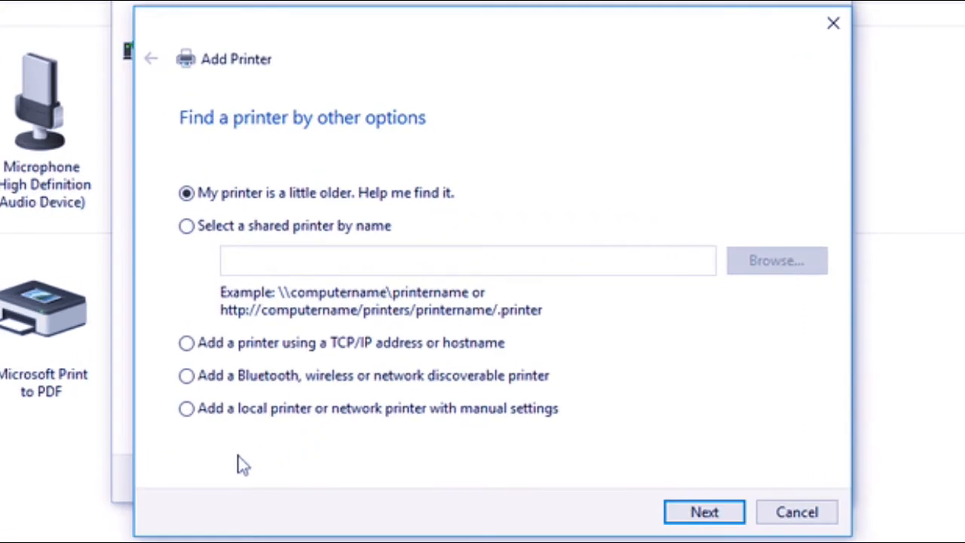
mouse_move(187, 344)
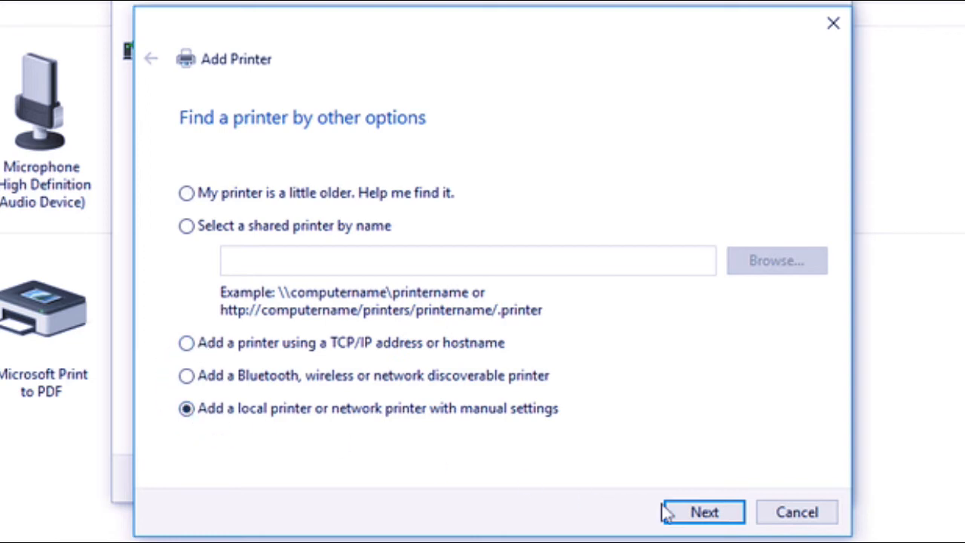
Create a new Standard TCP/IP Port for 192.168.0.50 with manual settings and continue to driver installation
left_click(703, 513)
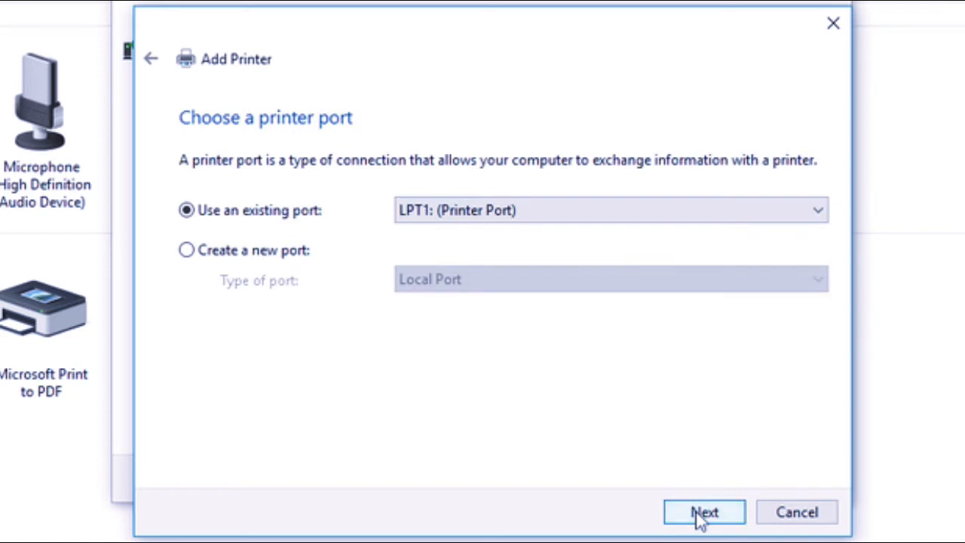
mouse_move(392, 317)
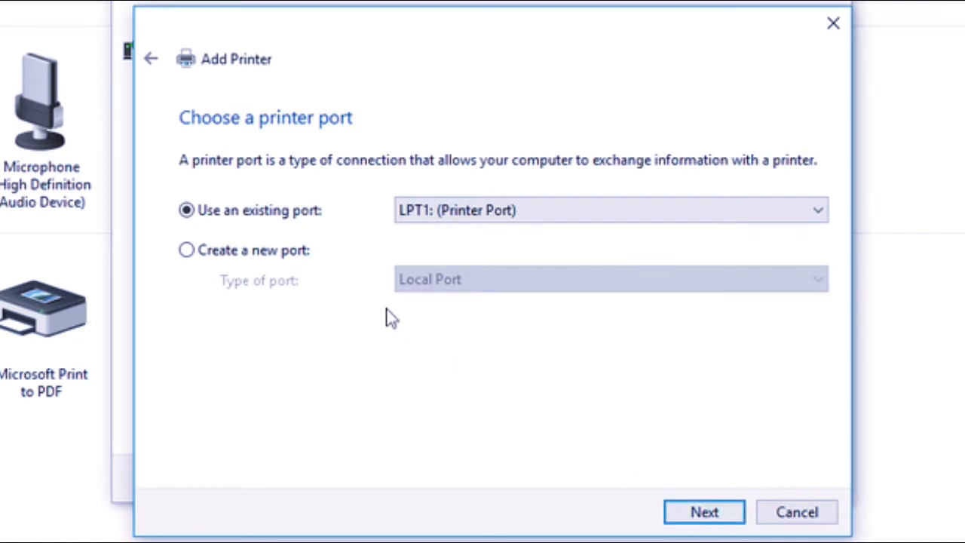
left_click(187, 251)
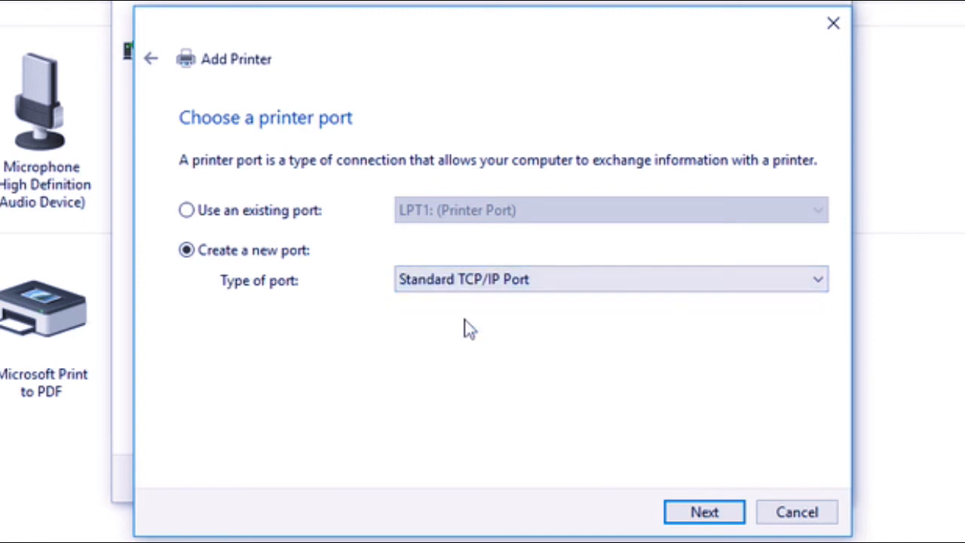
left_click(702, 513)
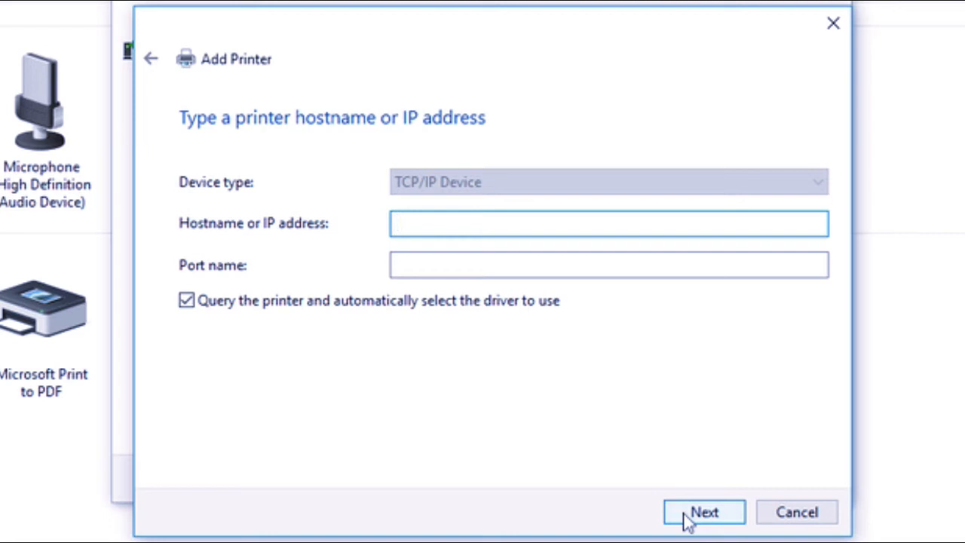
type("192.168.")
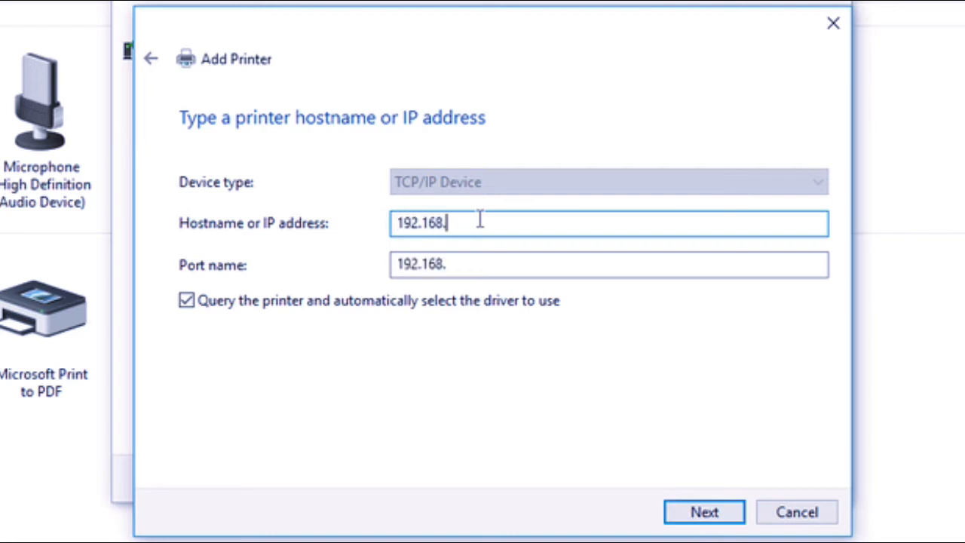
type("0.50")
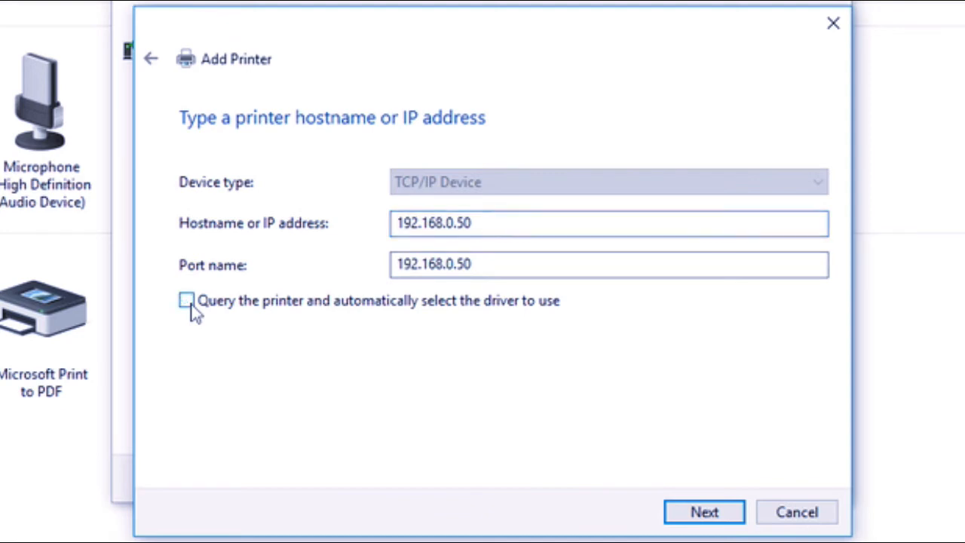
mouse_move(703, 512)
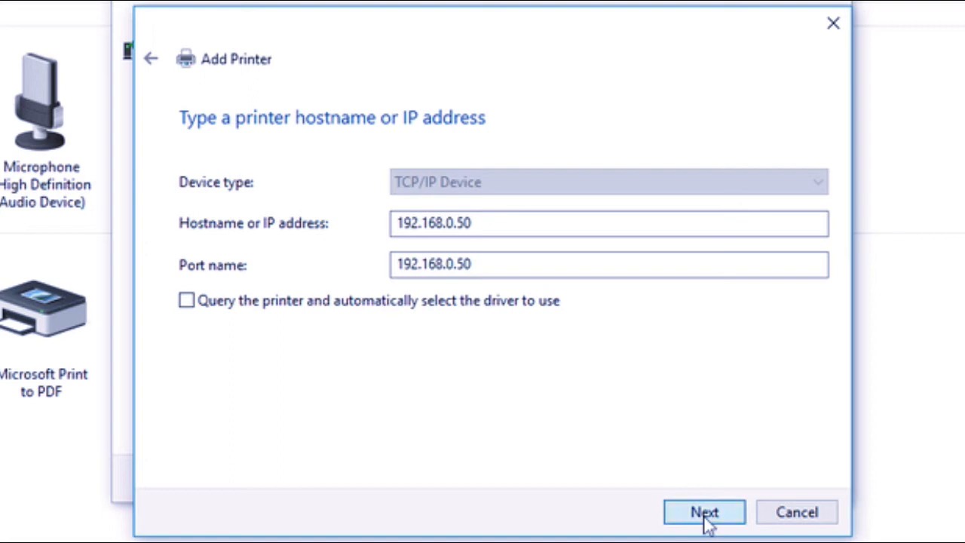
left_click(703, 513)
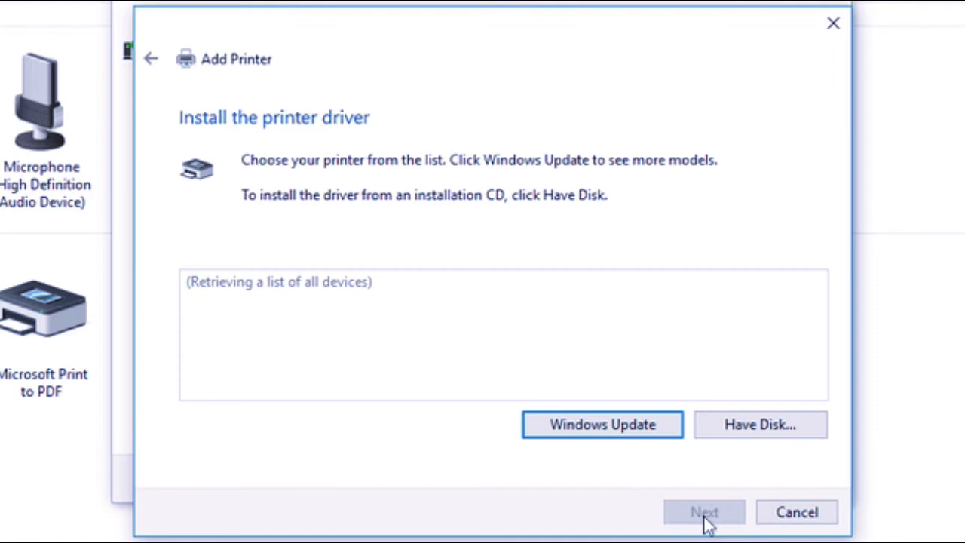
mouse_move(428, 443)
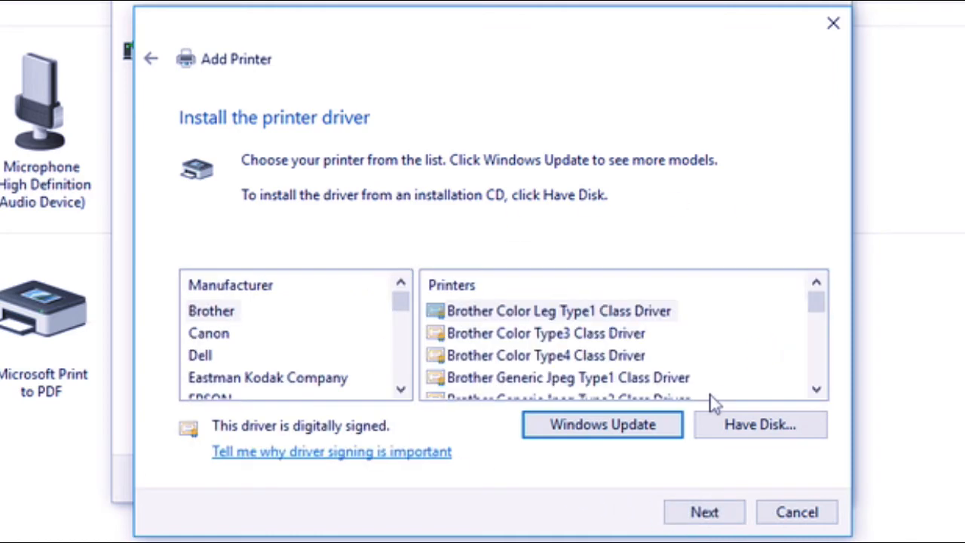
Use Have Disk and browse to Downloads > UFRII_V30.00_Set-up_x64 > Driver
left_click(760, 423)
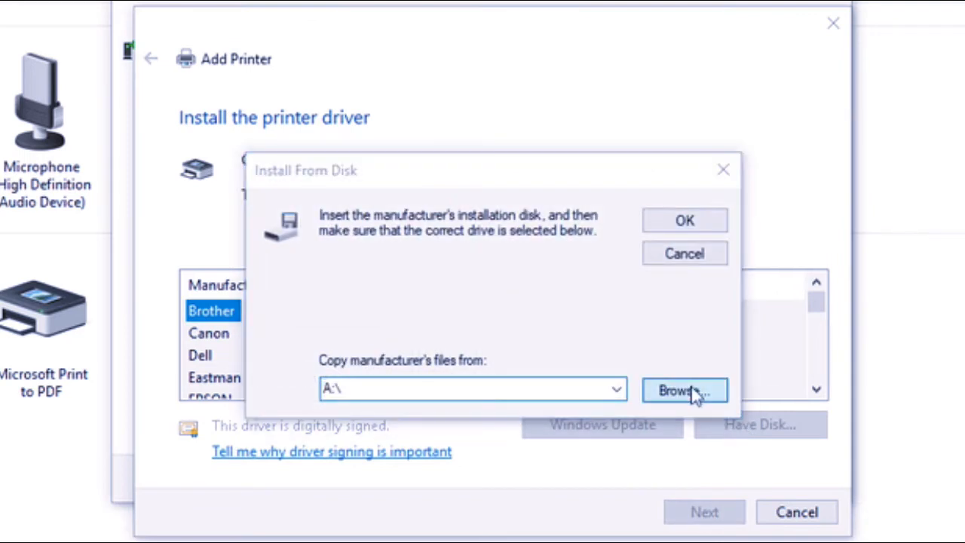
left_click(682, 391)
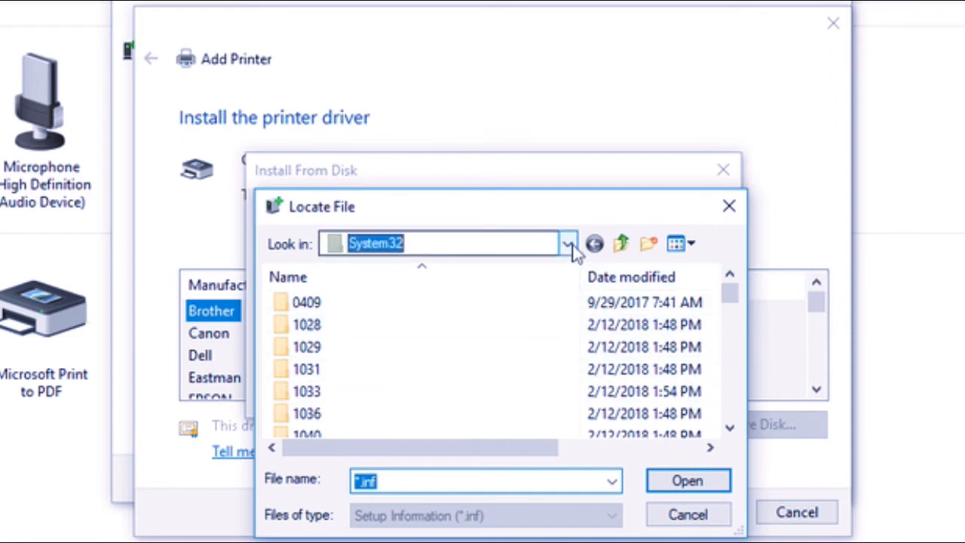
left_click(567, 243)
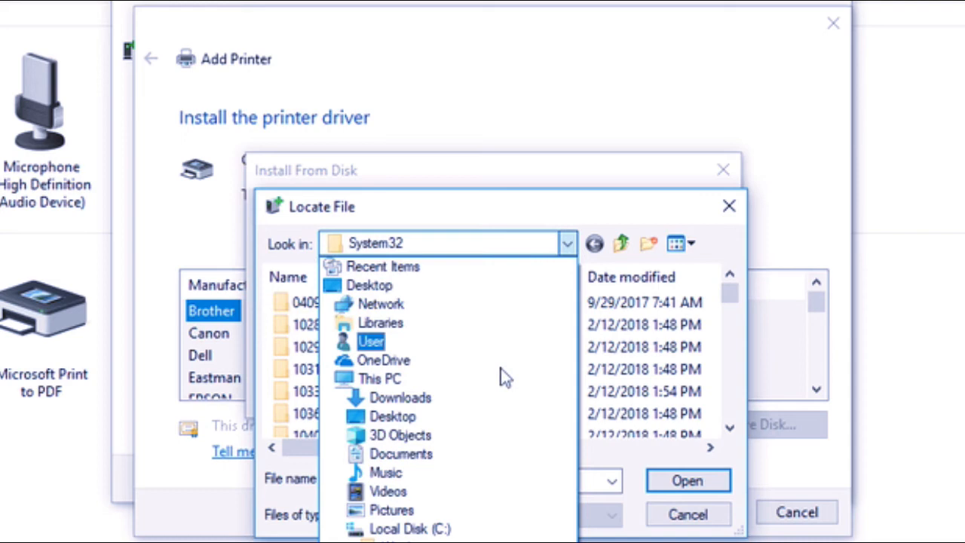
left_click(400, 398)
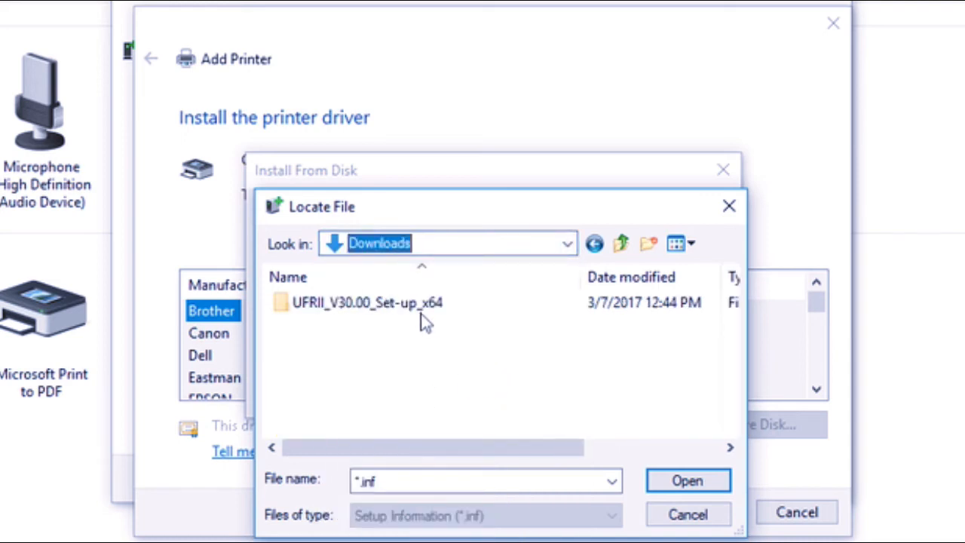
double_click(366, 302)
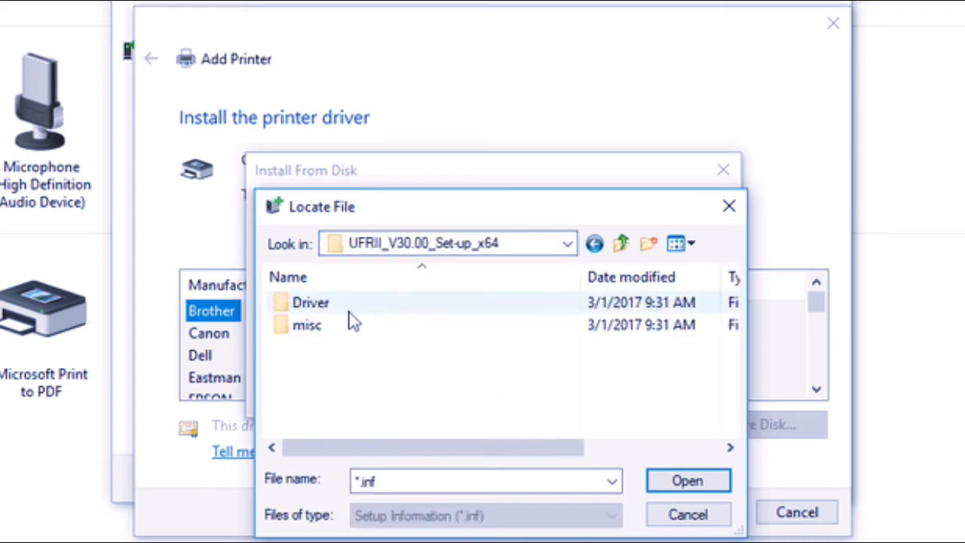
double_click(310, 301)
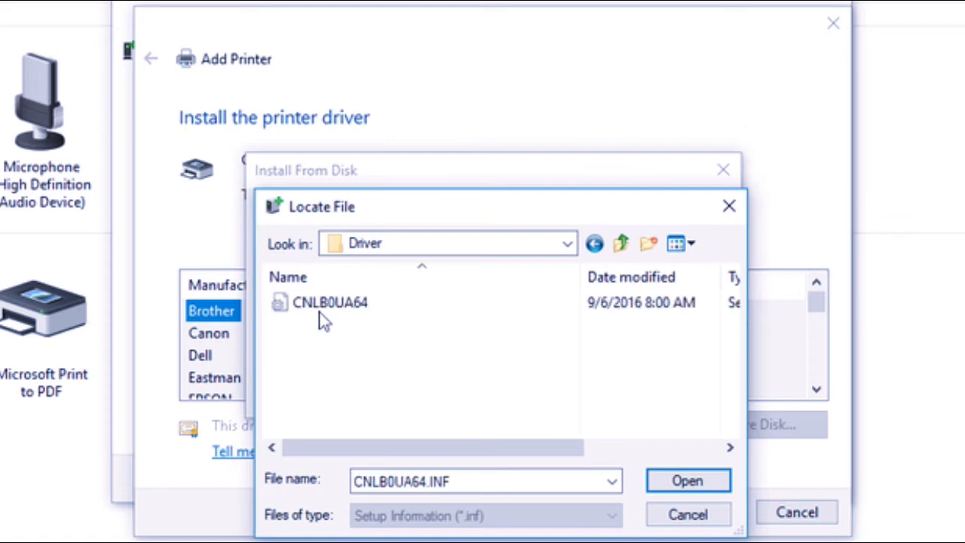
Choose the CNLB0UA64.INF driver file and confirm it to list Canon UFR II printers
left_click(328, 302)
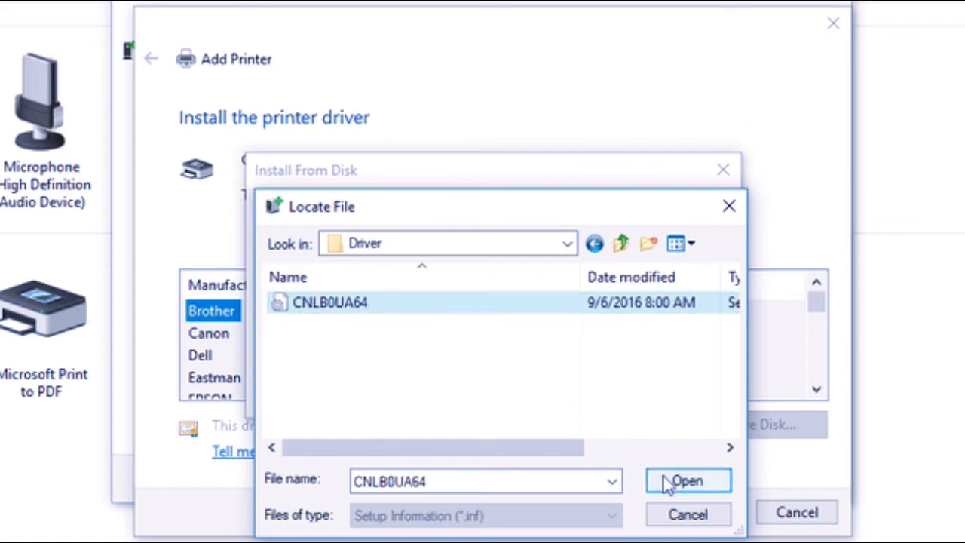
left_click(687, 479)
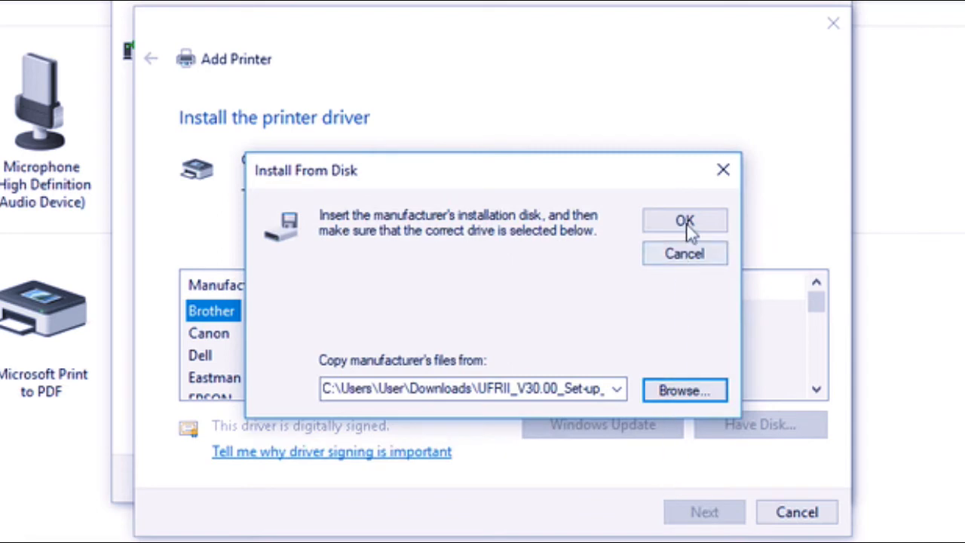
left_click(685, 220)
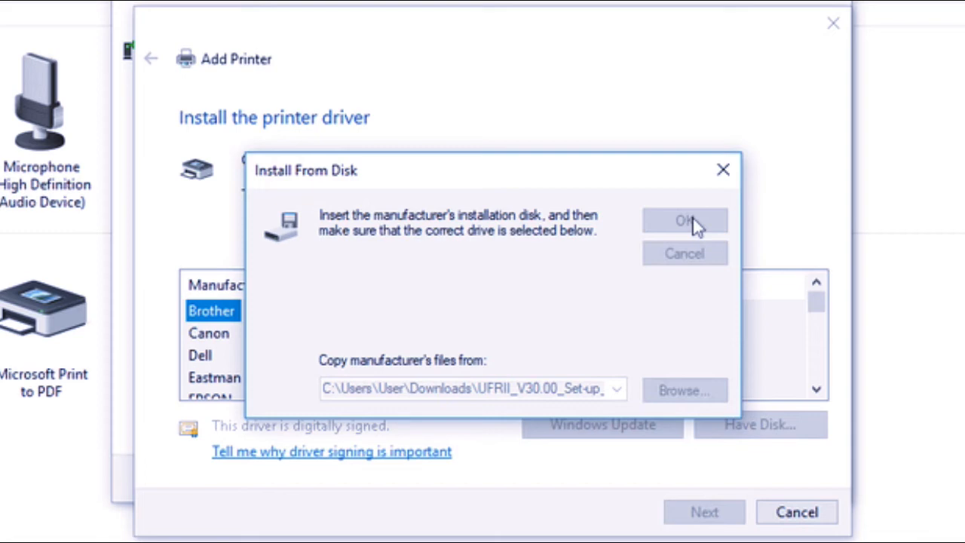
left_click(683, 220)
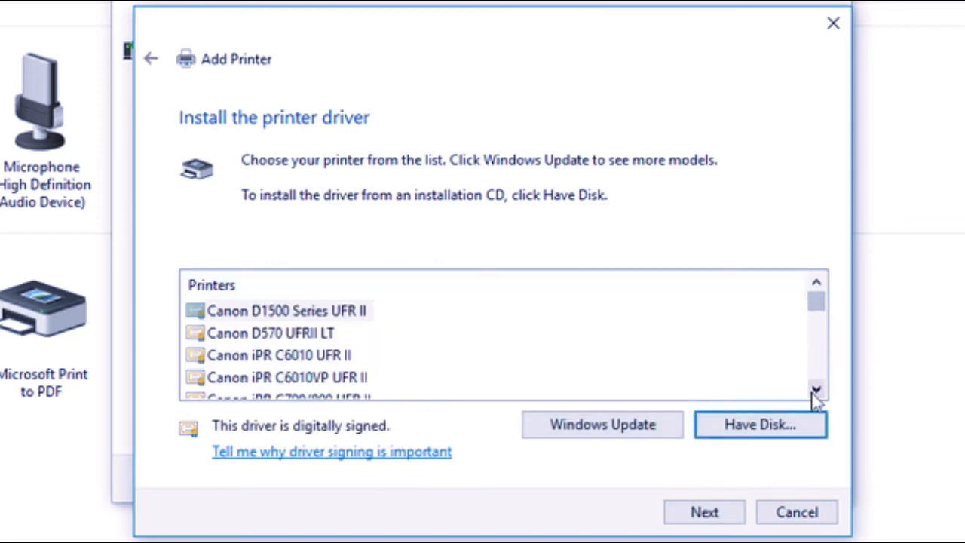
Scroll down the Printers list to reach the Canon iR-ADV entries
left_click(816, 391)
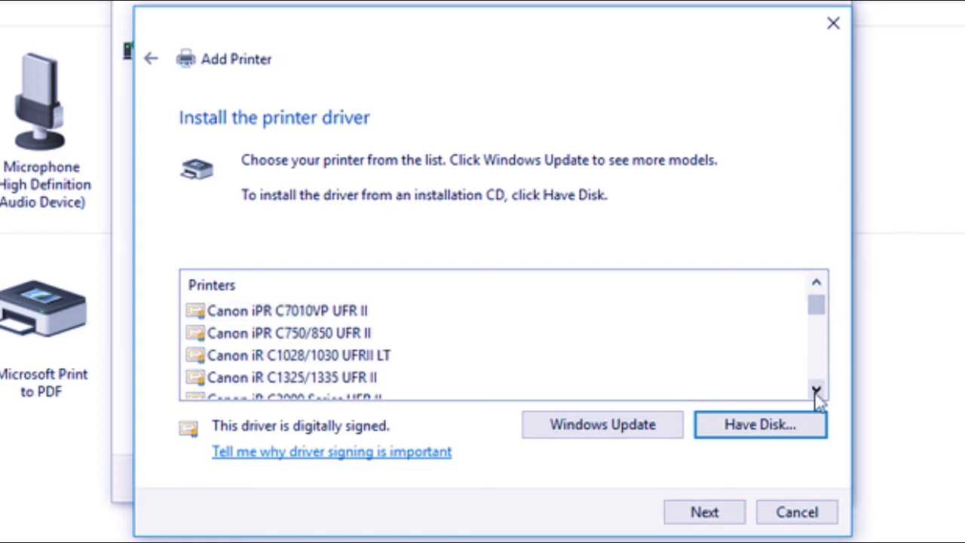
left_click(816, 389)
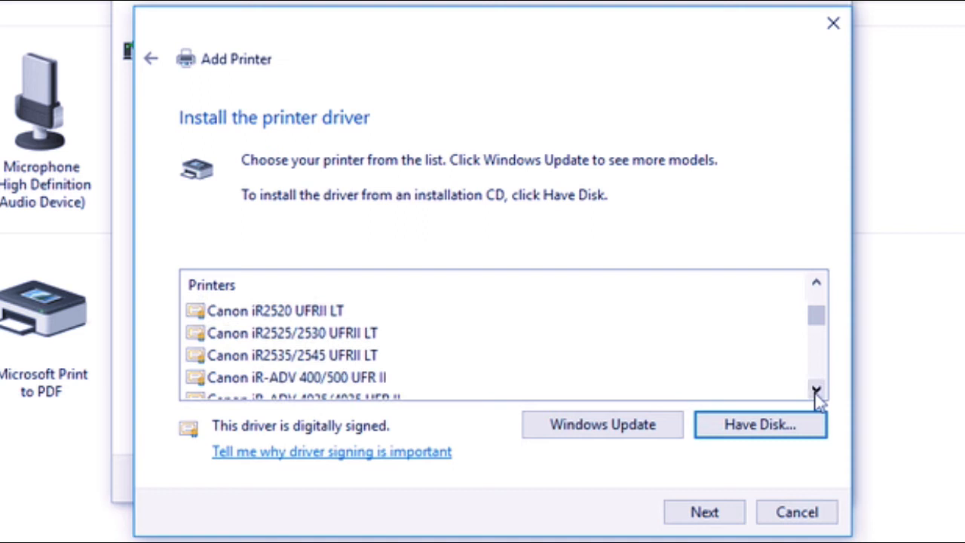
left_click(816, 390)
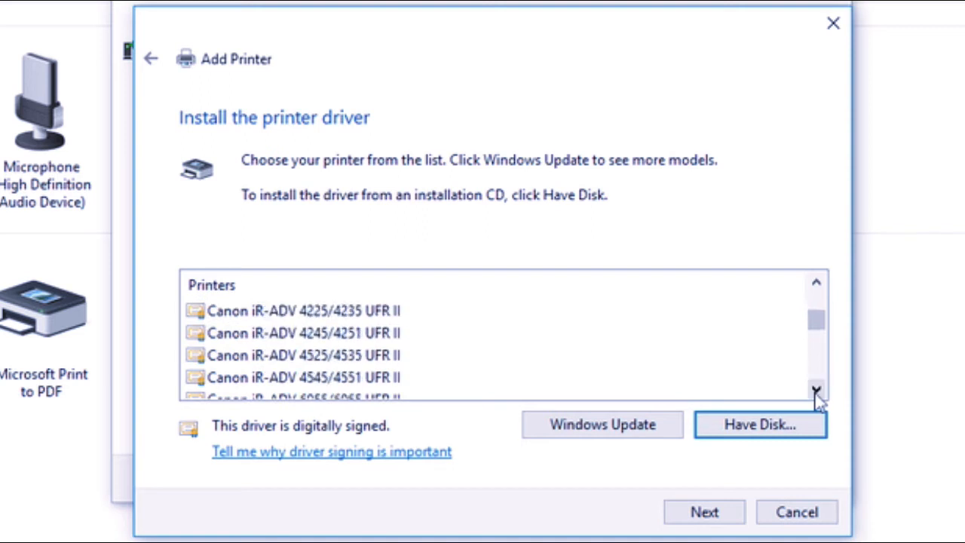
left_click(816, 389)
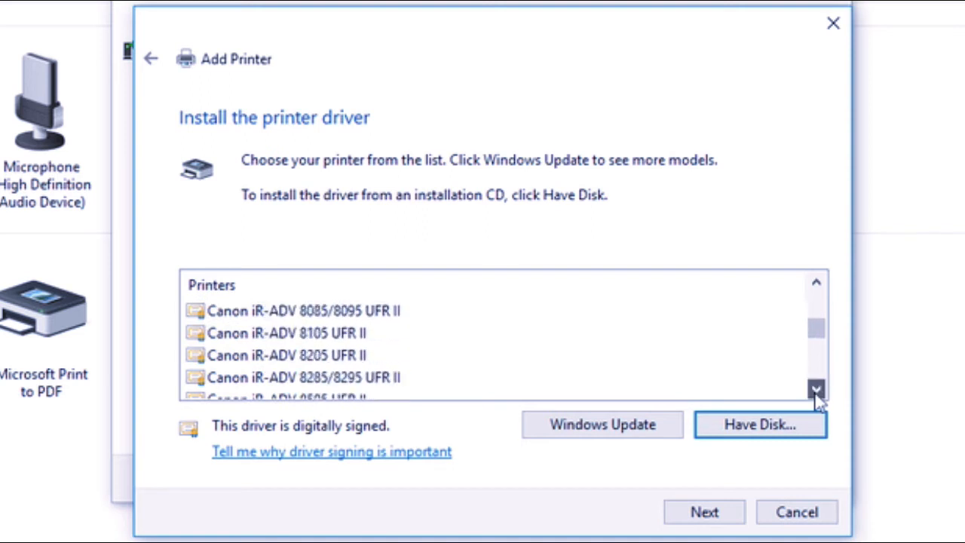
left_click(816, 389)
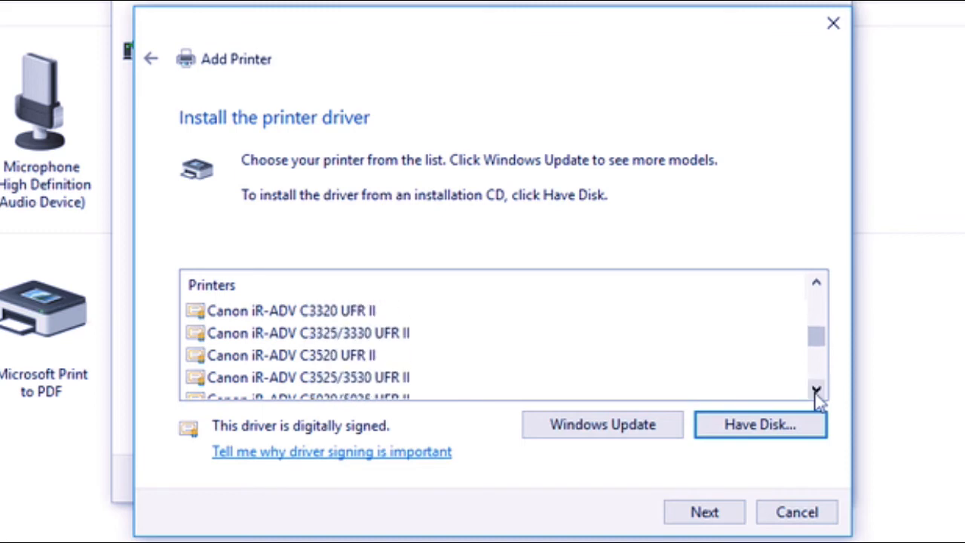
scroll("down", 3)
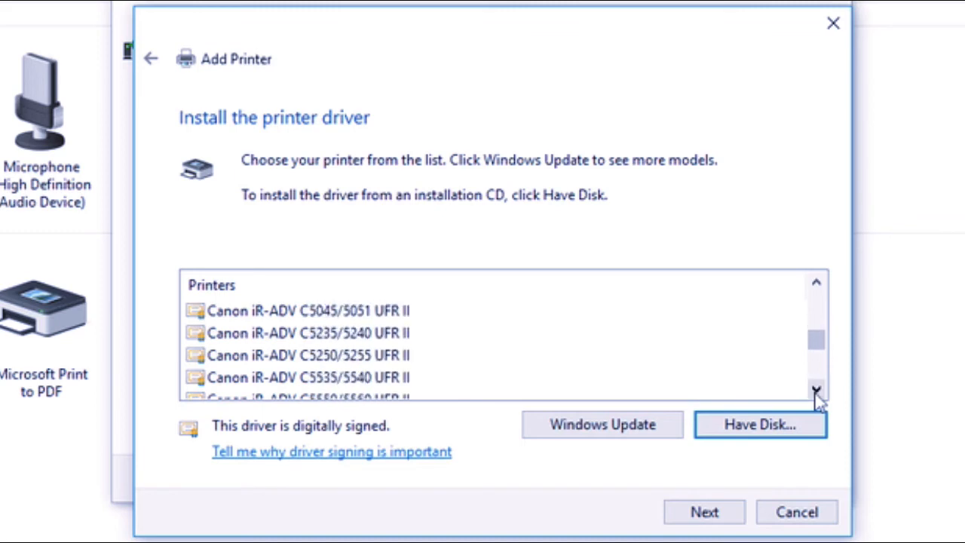
left_click(814, 389)
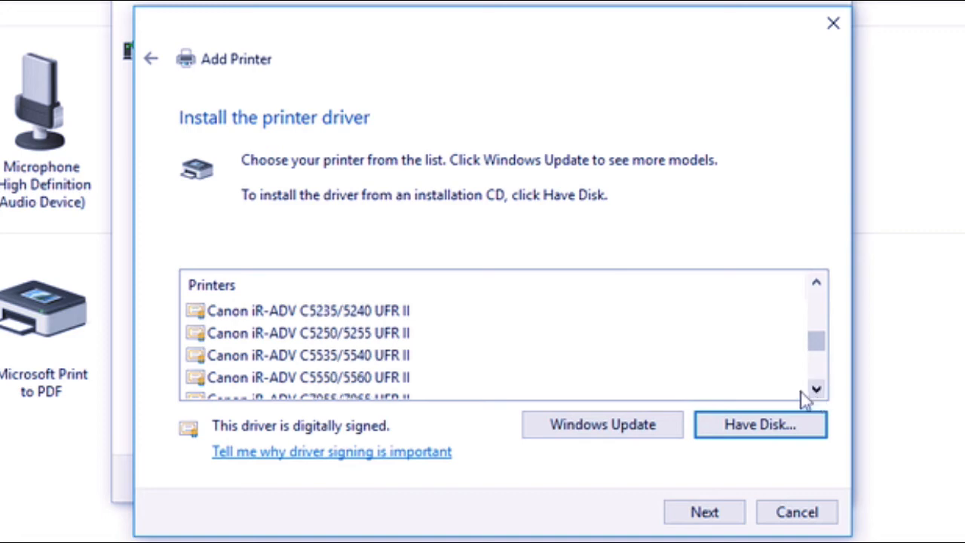
Select the Canon iR-ADV C5550/5560 UFR II driver and continue to the printer name page
left_click(309, 377)
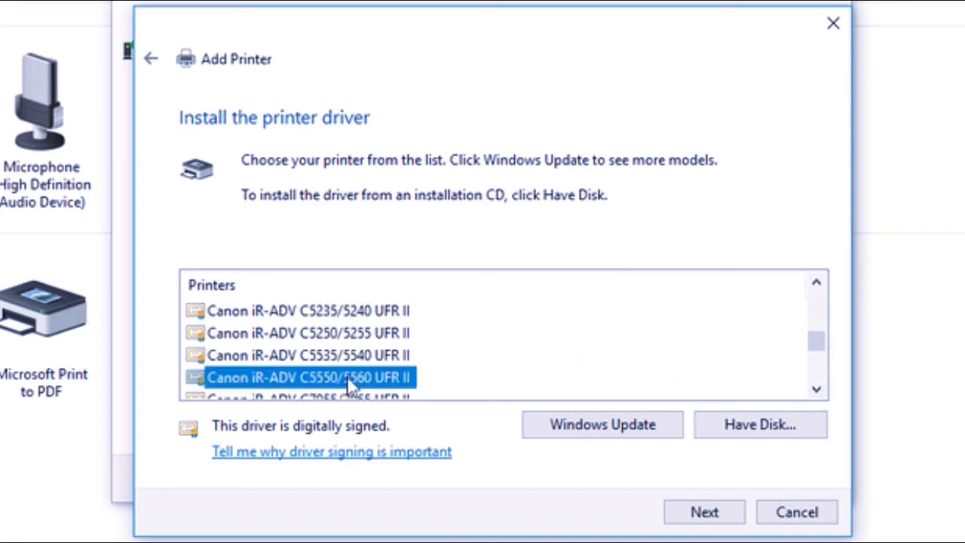
mouse_move(600, 516)
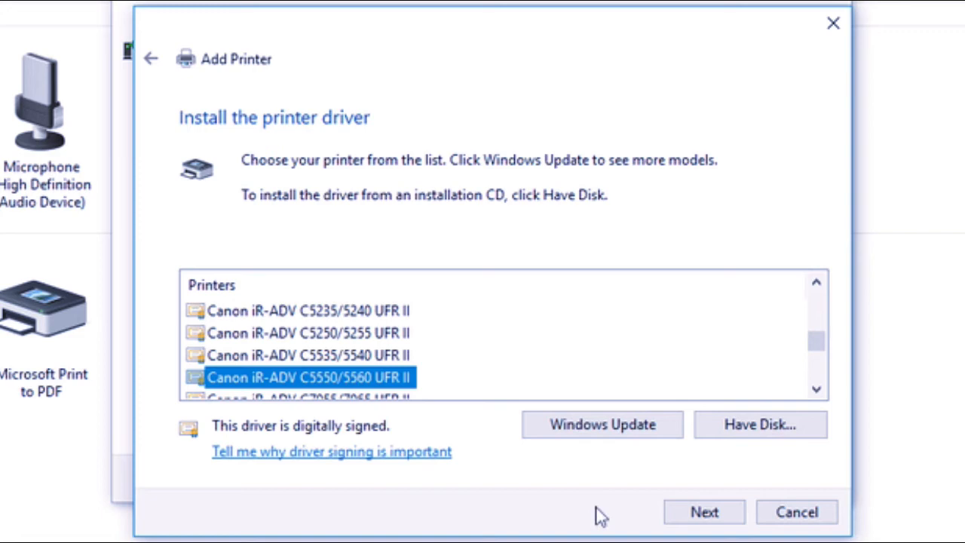
left_click(702, 513)
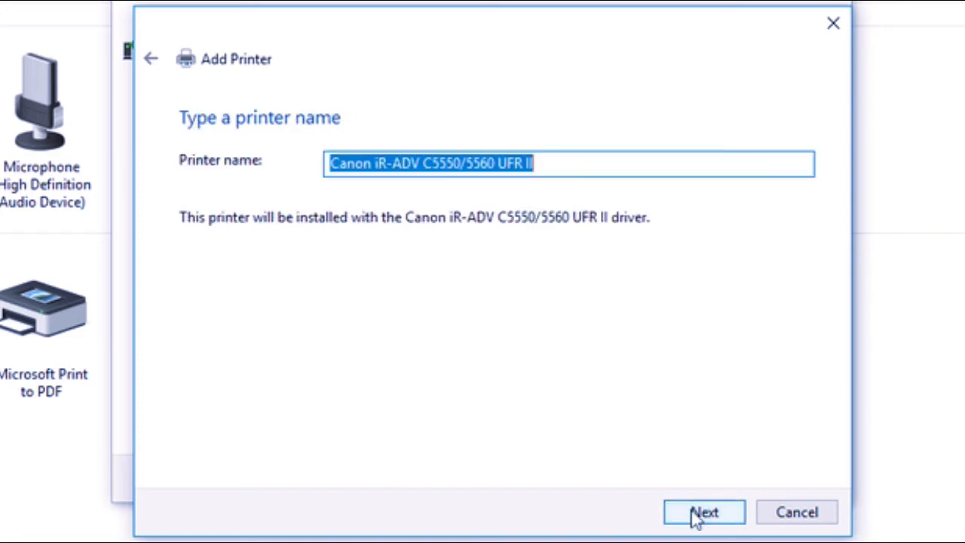
mouse_move(594, 263)
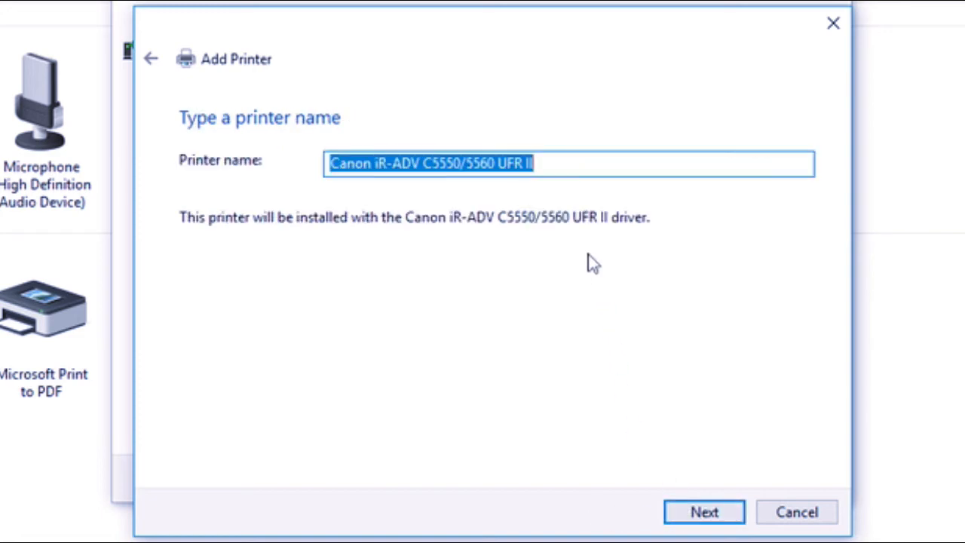
mouse_move(703, 513)
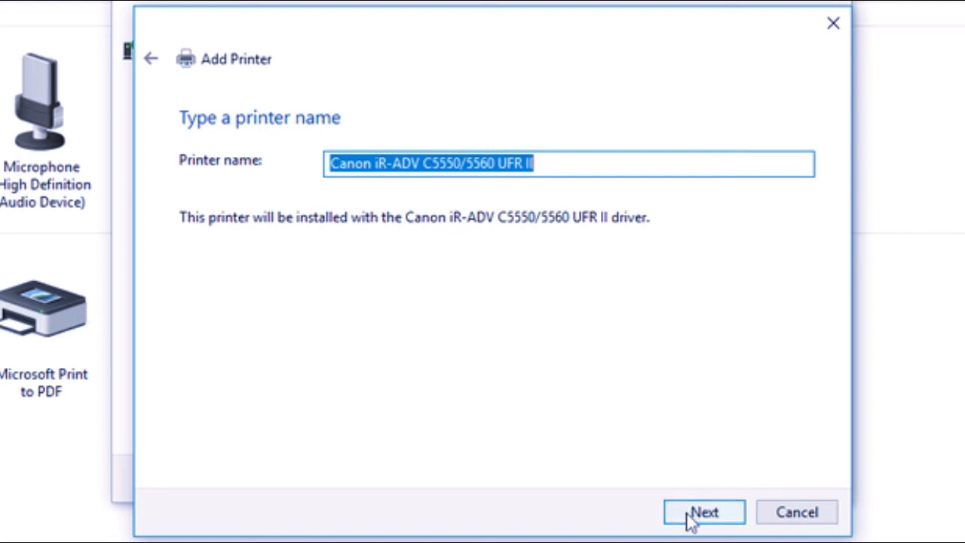
Install the printer under its default Canon iR-ADV C5550/5560 UFR II name, approving the UAC prompt
left_click(703, 513)
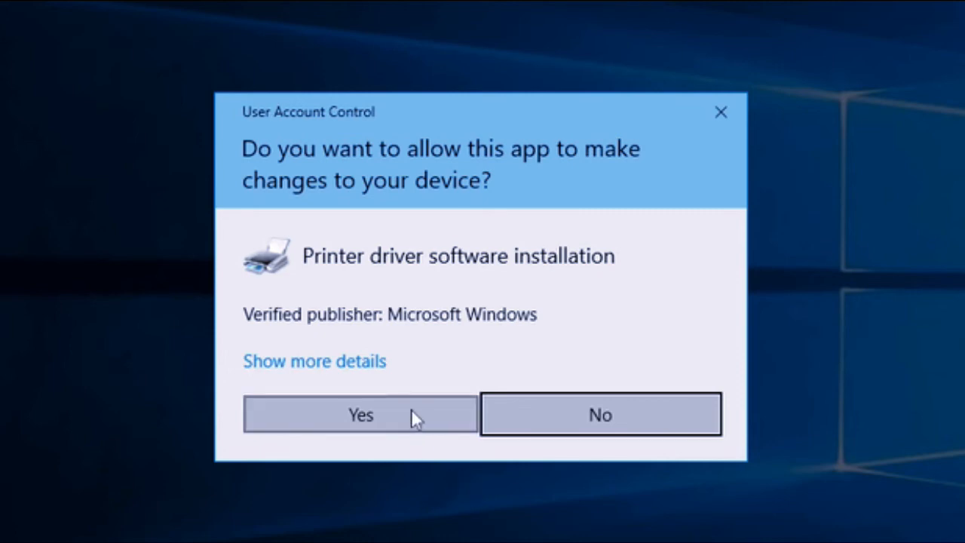
left_click(359, 413)
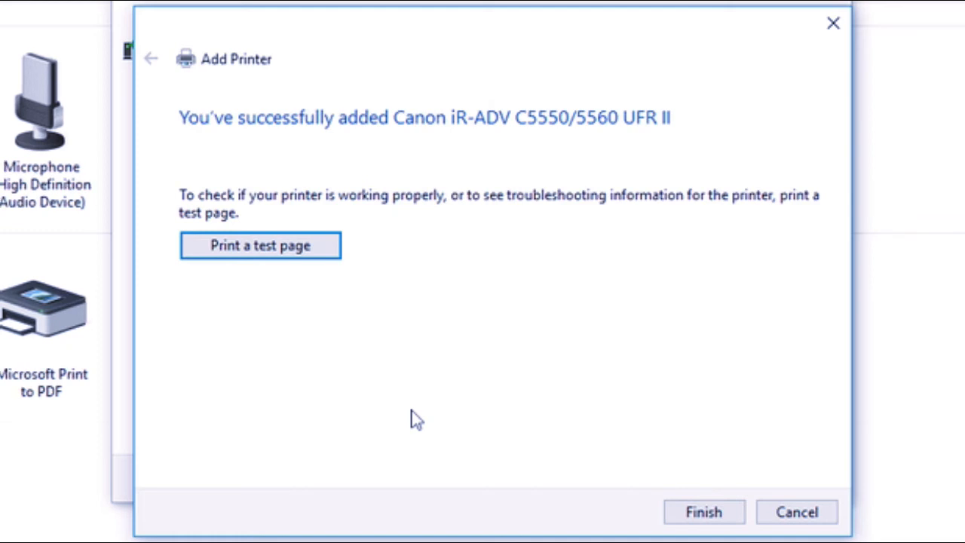
mouse_move(449, 406)
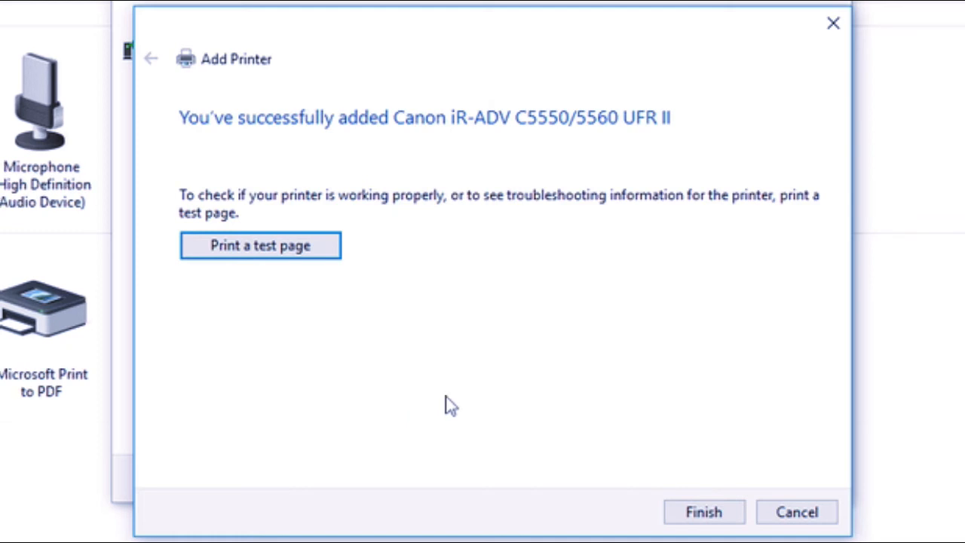
mouse_move(414, 293)
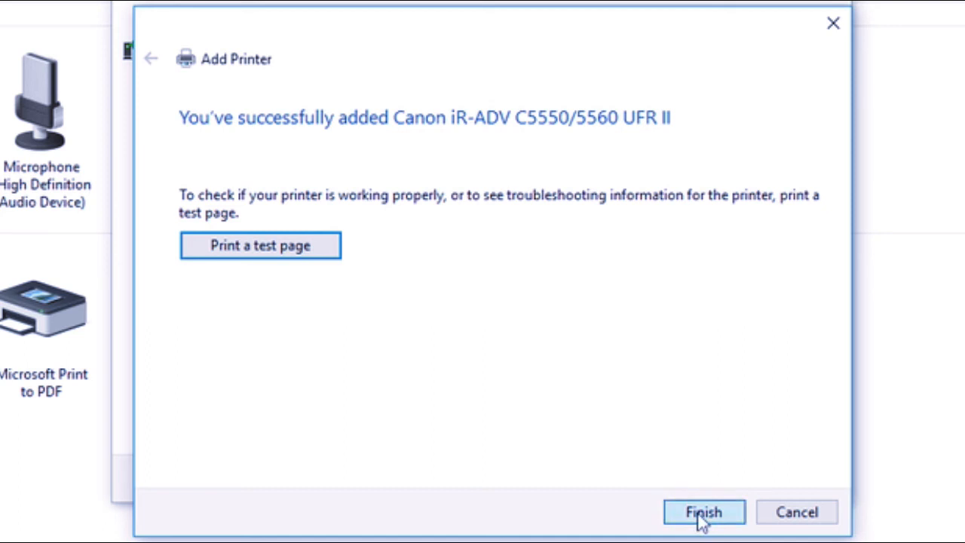
Finish the Add Printer wizard so the Canon printer appears among the devices
left_click(703, 513)
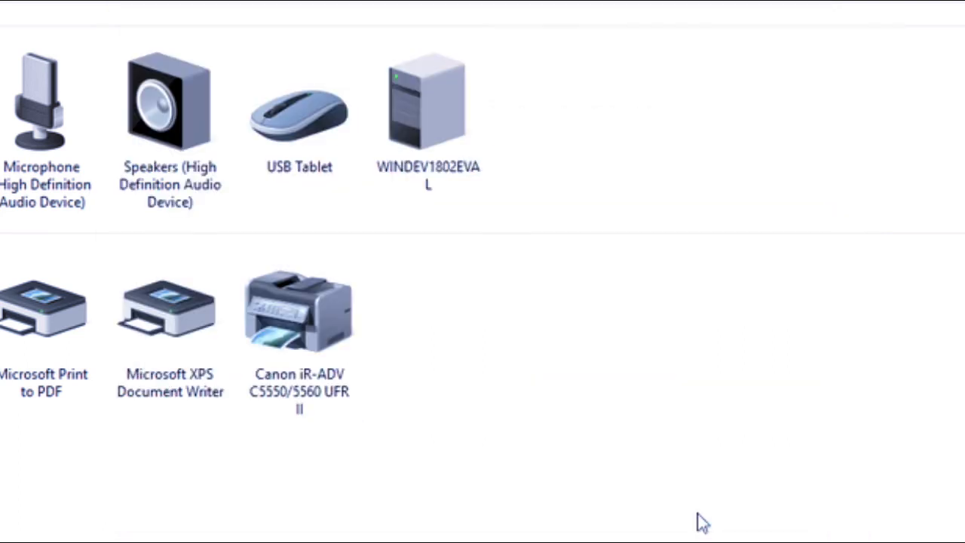
mouse_move(310, 359)
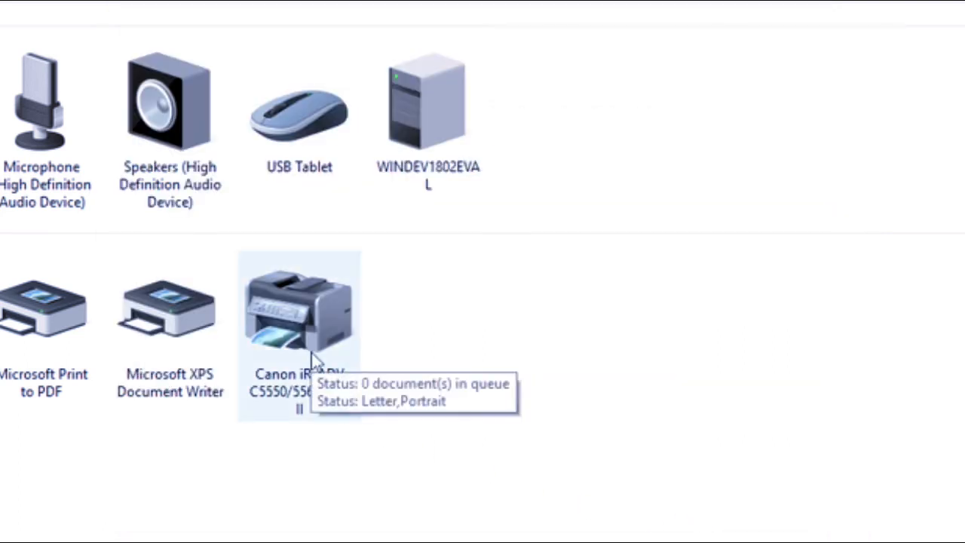
mouse_move(317, 366)
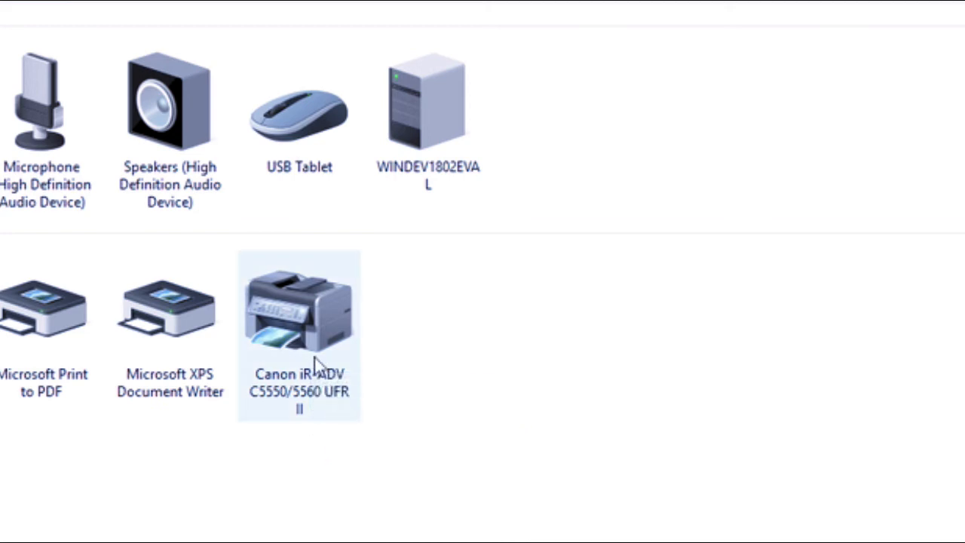
Bring up the Canon printer's Properties dialog on its Advanced tab and reposition the window
right_click(299, 305)
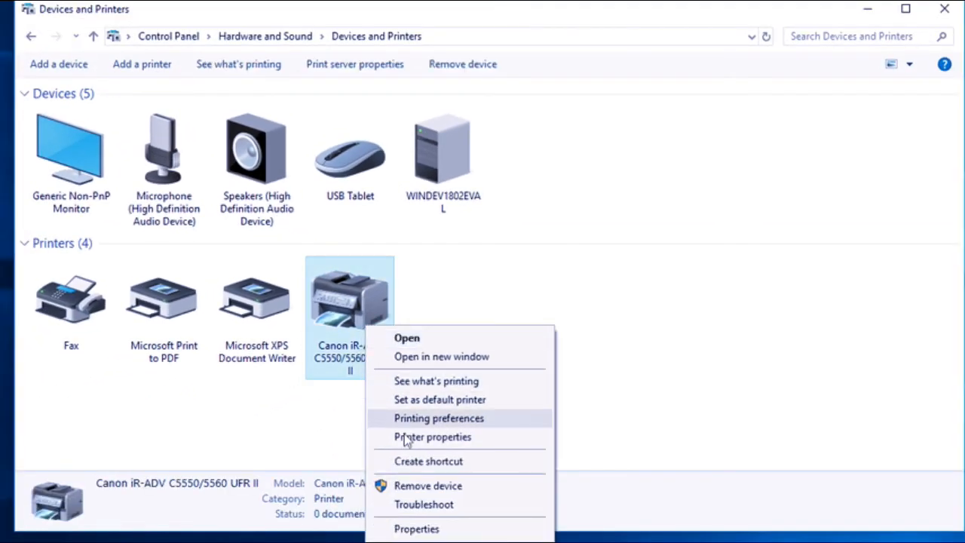
mouse_move(431, 437)
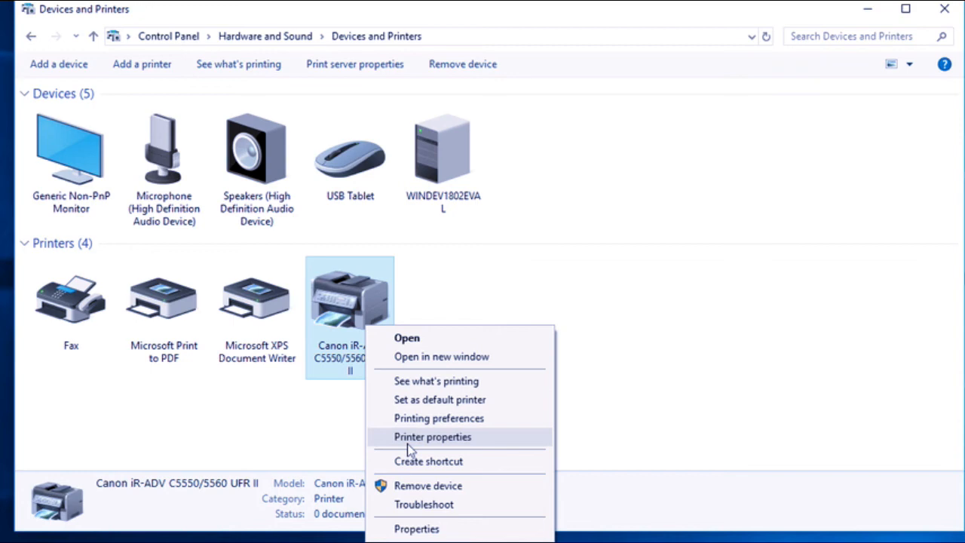
mouse_move(447, 445)
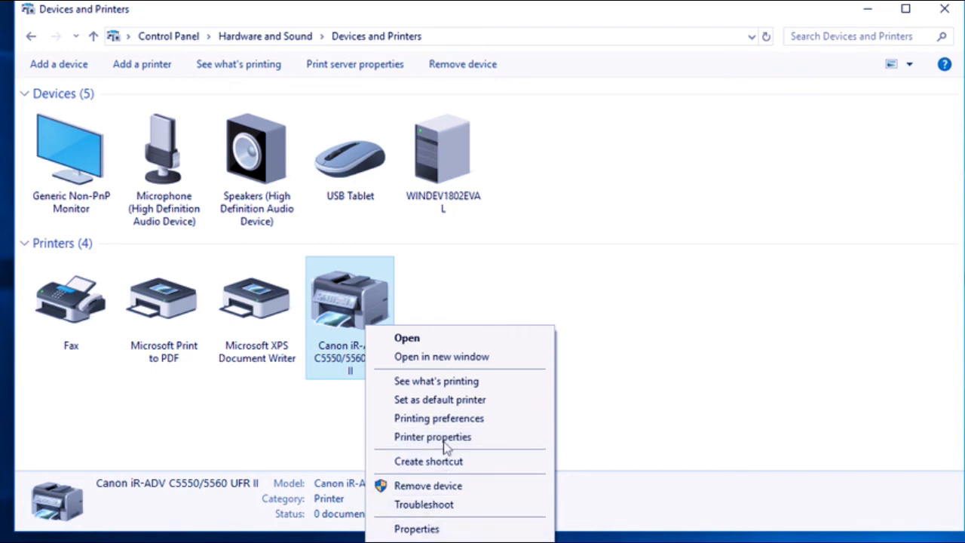
left_click(449, 442)
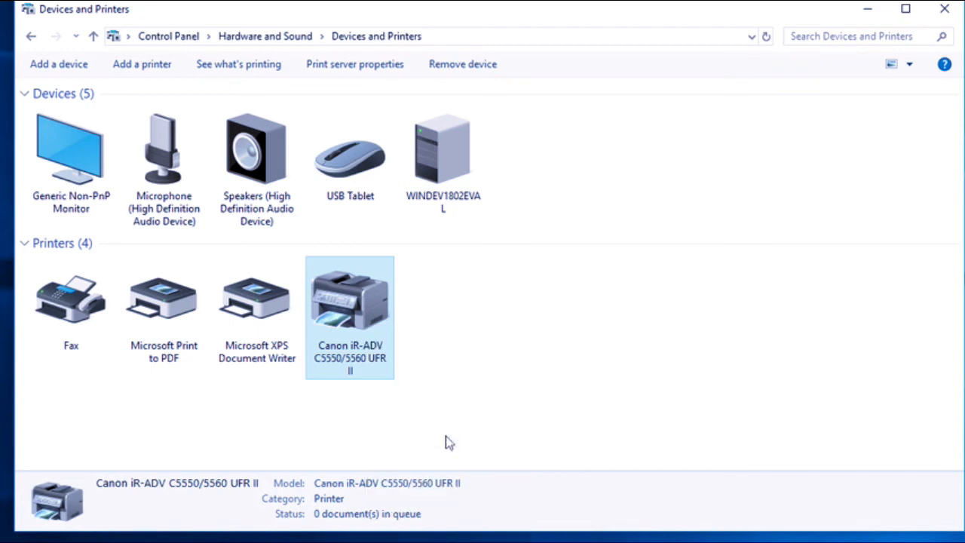
double_click(350, 299)
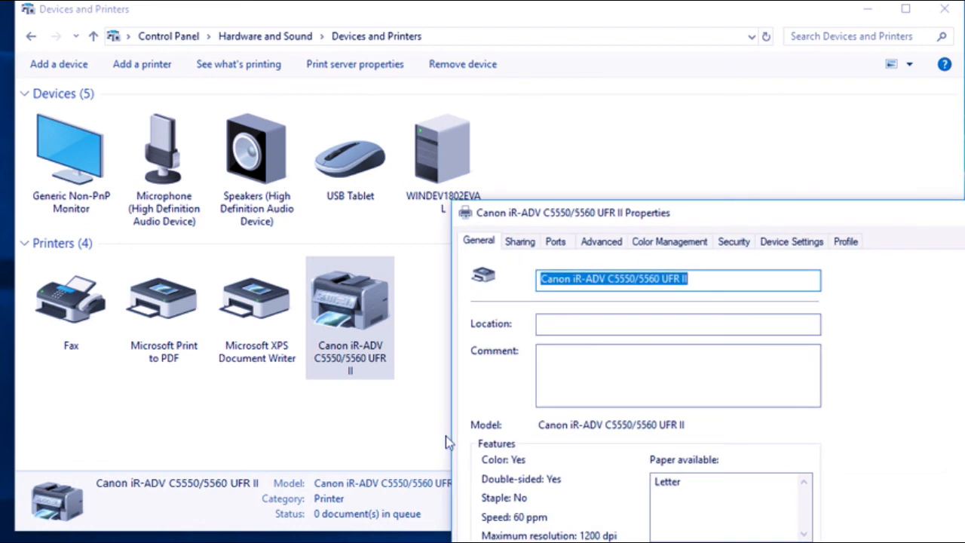
left_click_drag(573, 211, 419, 102)
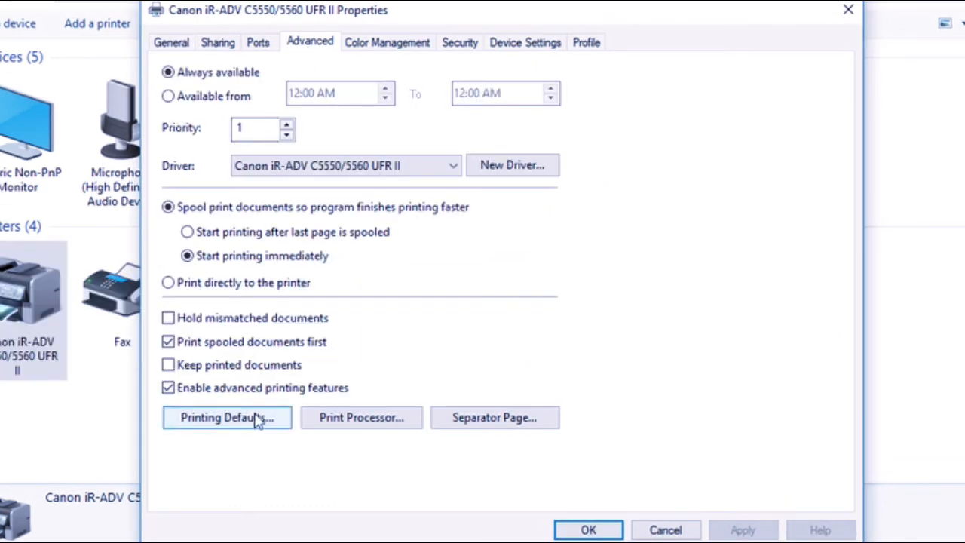
In Printing Defaults, set Color Mode to Black and White, keeping 1-sided printing
left_click(226, 416)
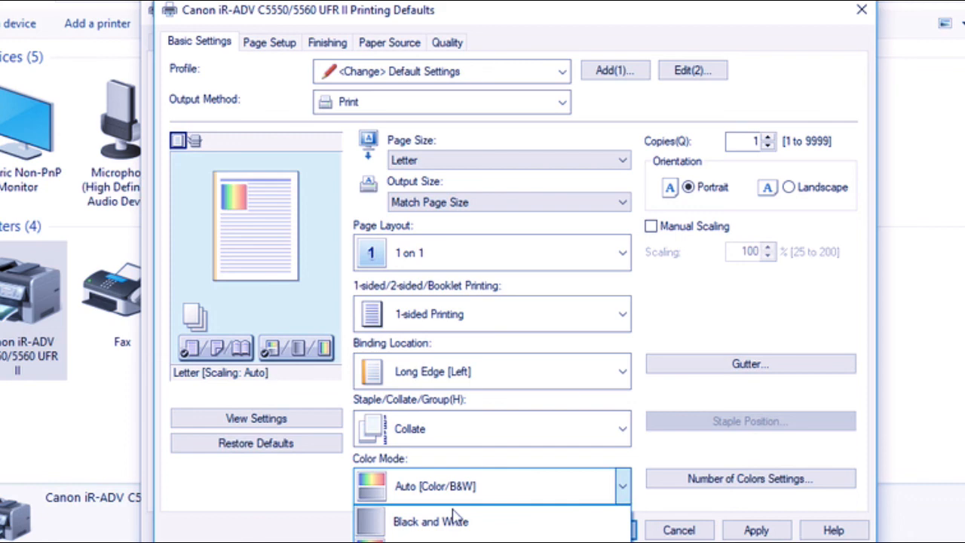
left_click(431, 522)
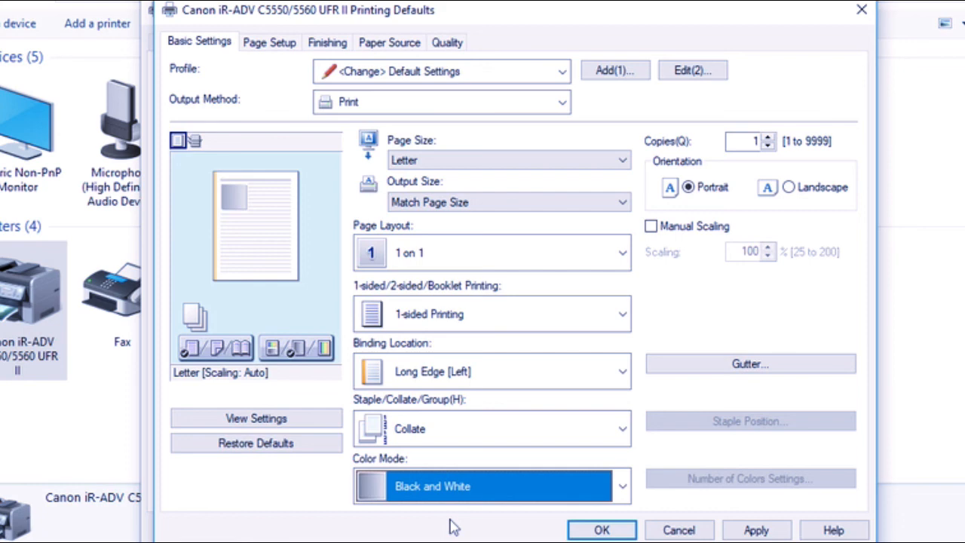
mouse_move(682, 386)
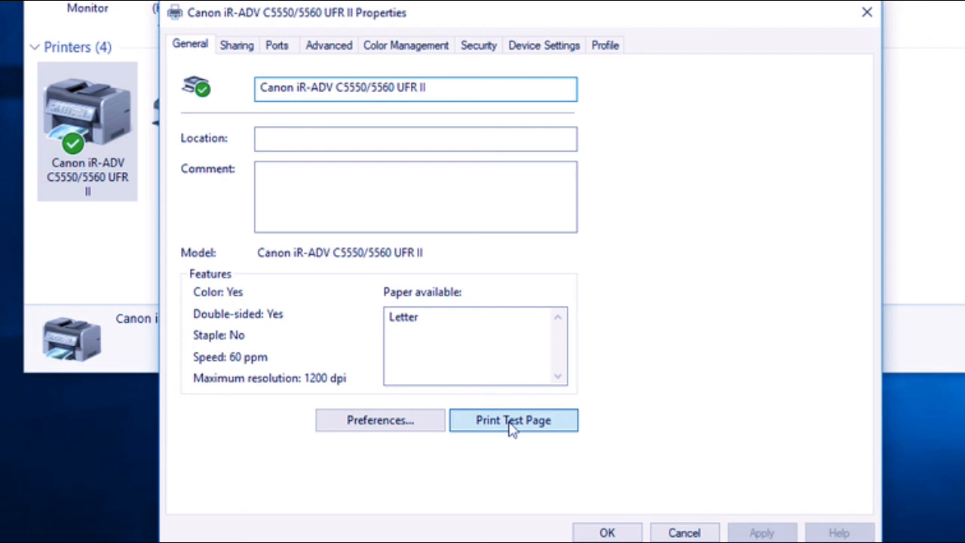
Print a test page on the Canon printer, dismiss the notice and close its Properties
left_click(513, 419)
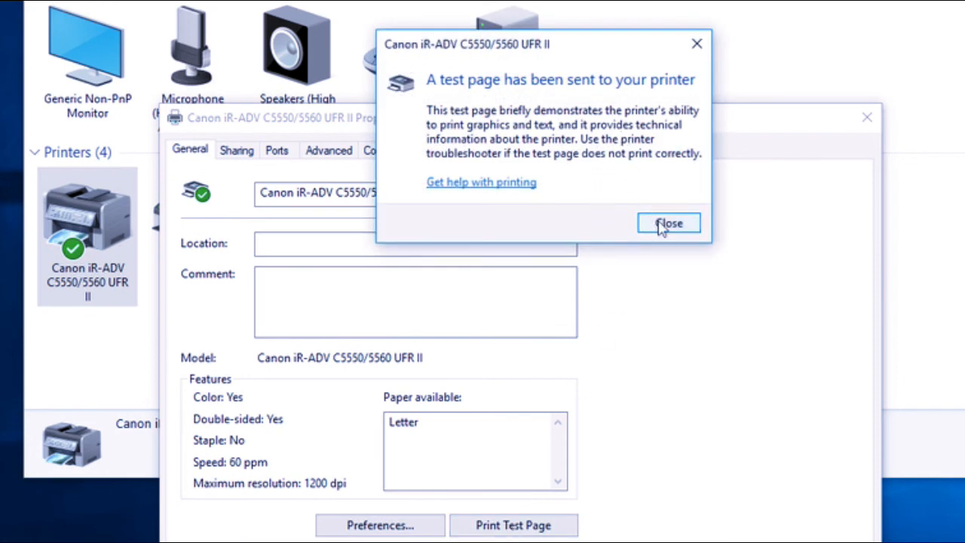
left_click(668, 224)
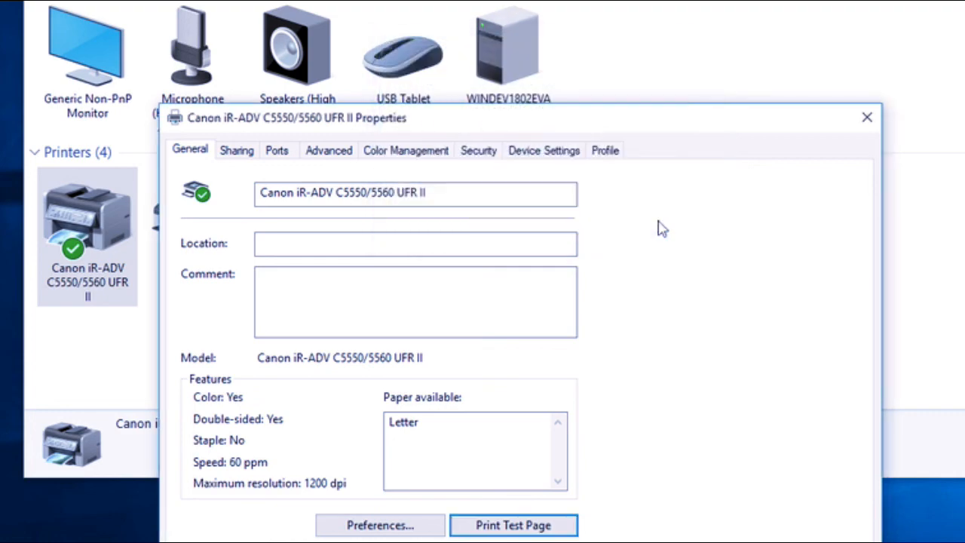
left_click(865, 118)
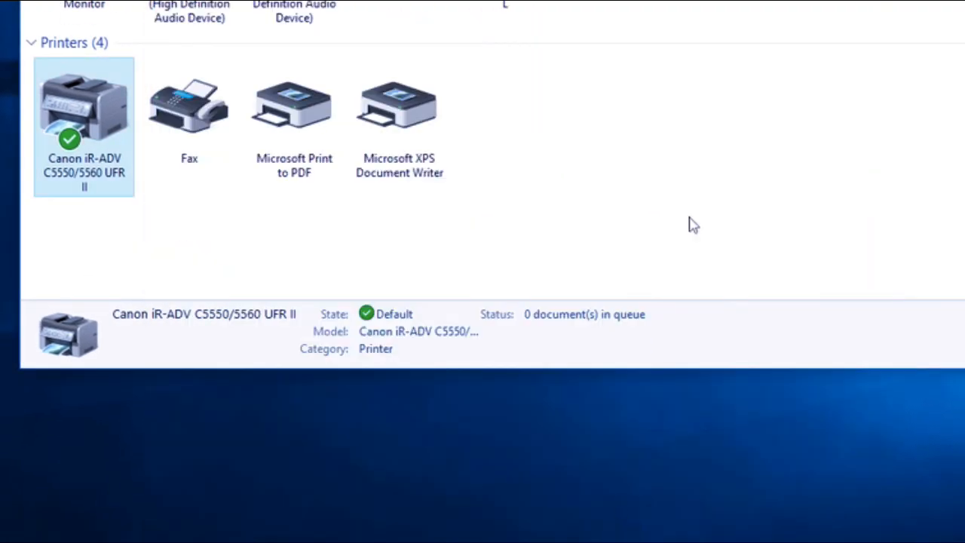